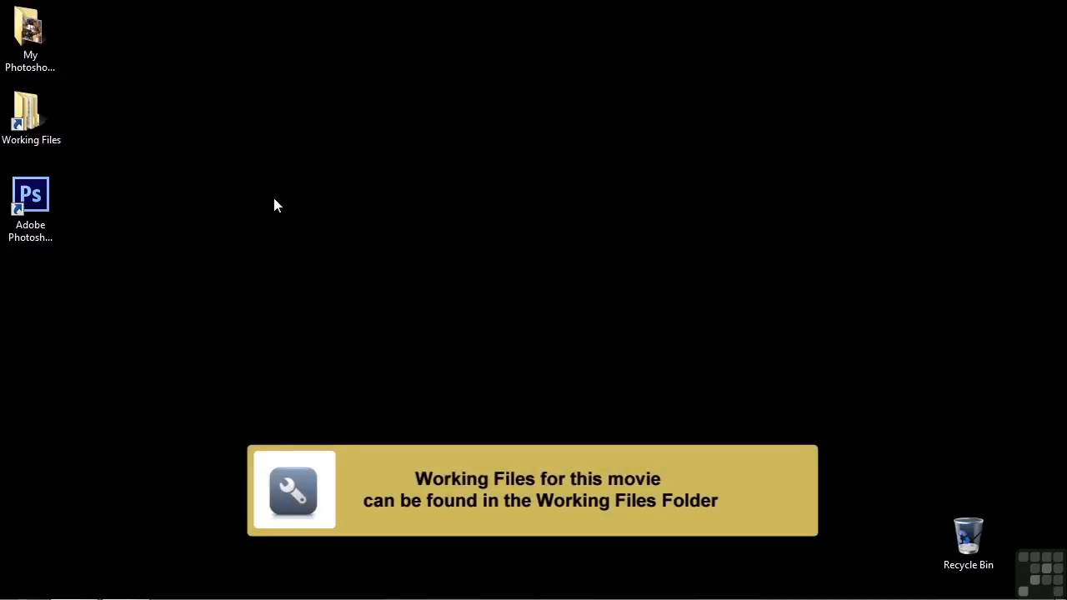
Open 0203-timeline.psd from Working Files > Photoshop PSD files into Photoshop.
double_click(31, 113)
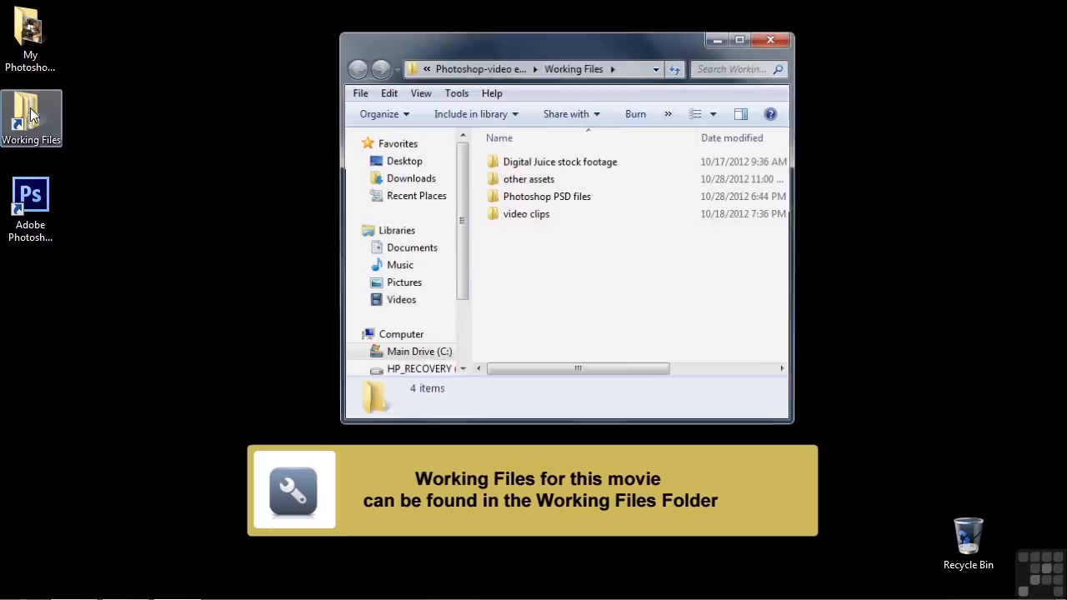
double_click(546, 196)
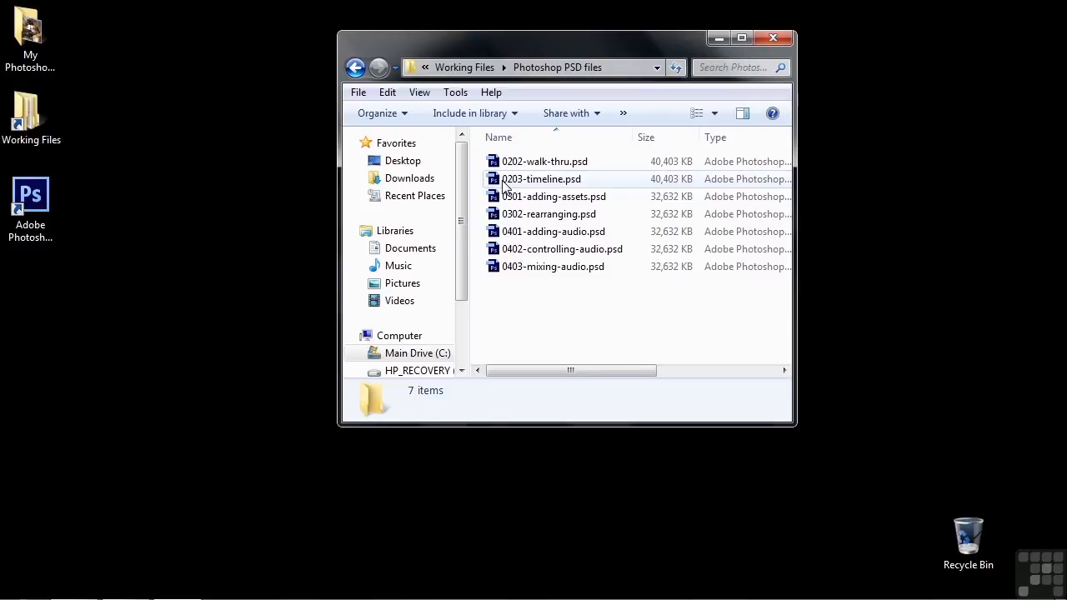
double_click(540, 178)
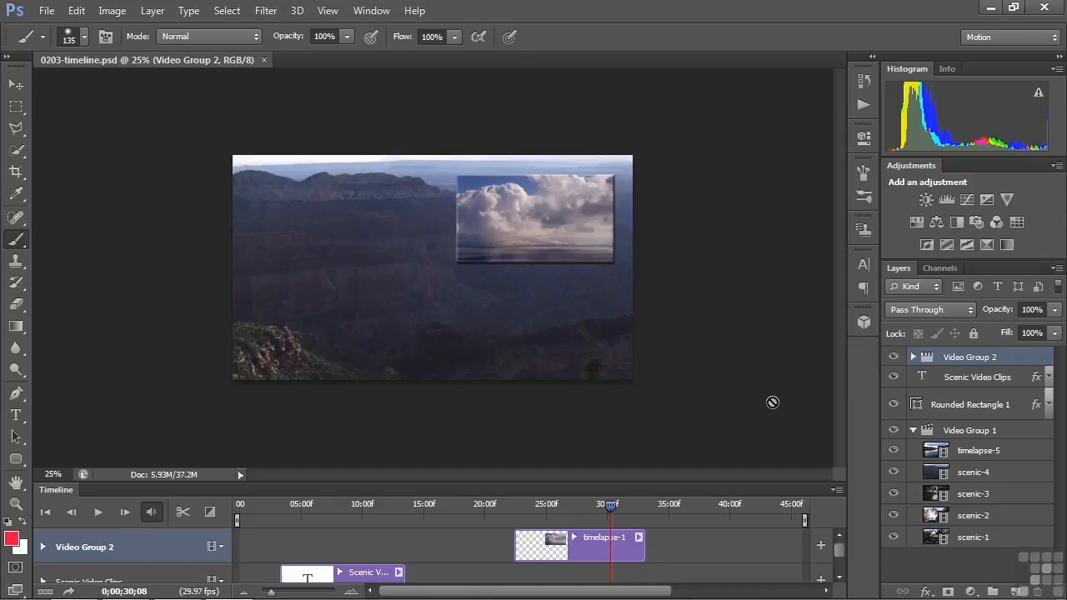
mouse_move(725, 435)
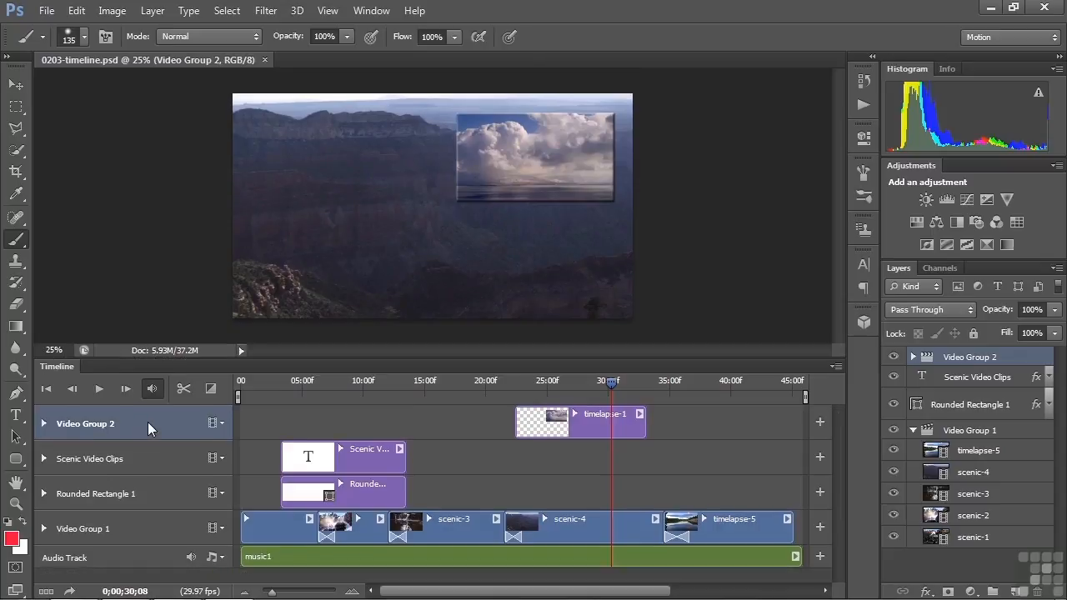
mouse_move(159, 567)
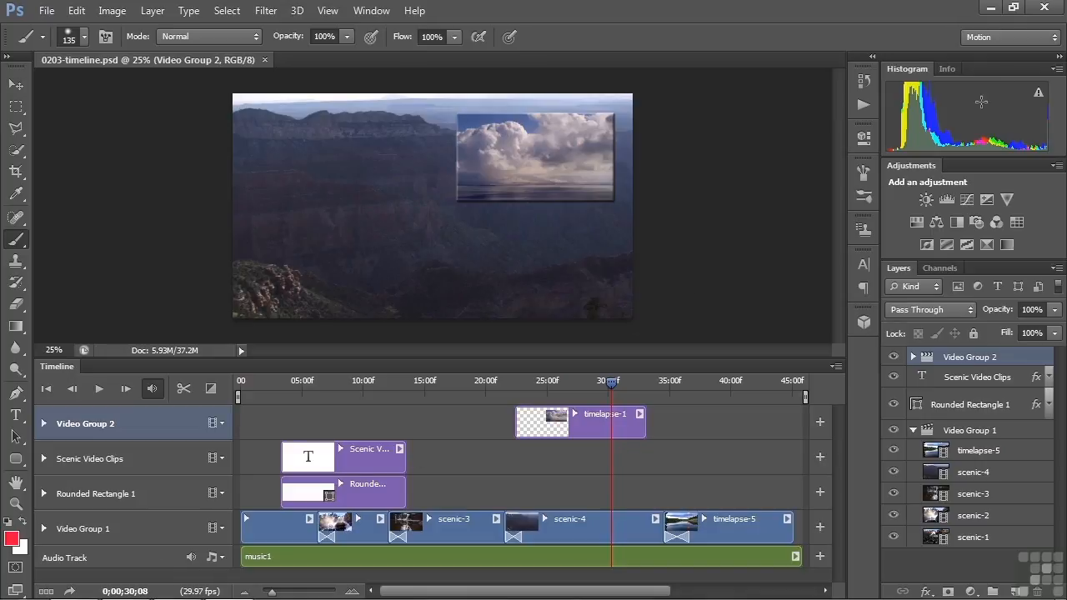
Switch Photoshop to the Motion workspace from the workspace list.
left_click(1009, 37)
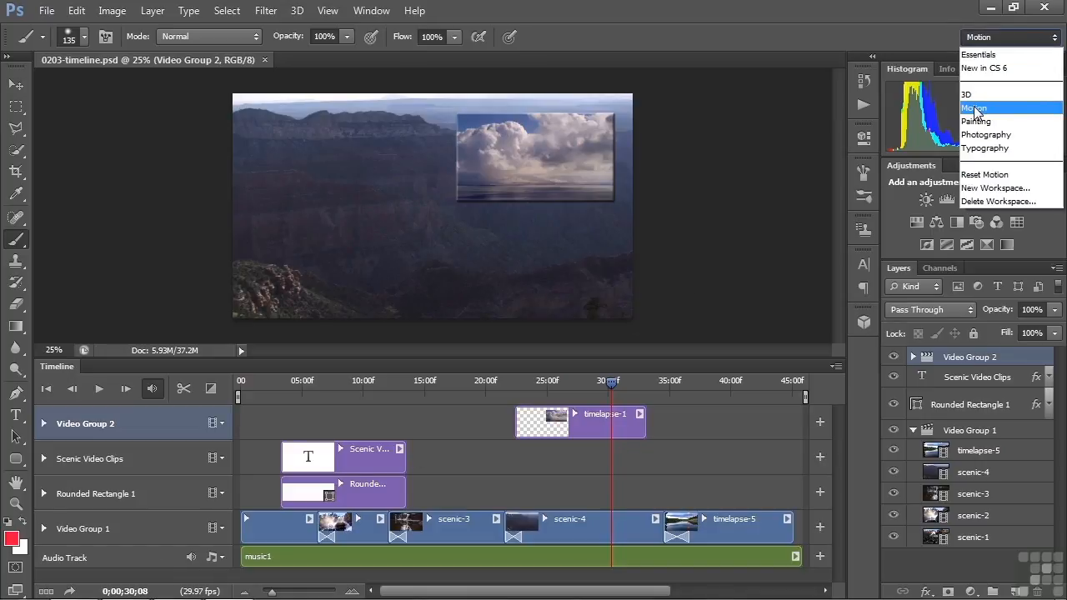
left_click(975, 109)
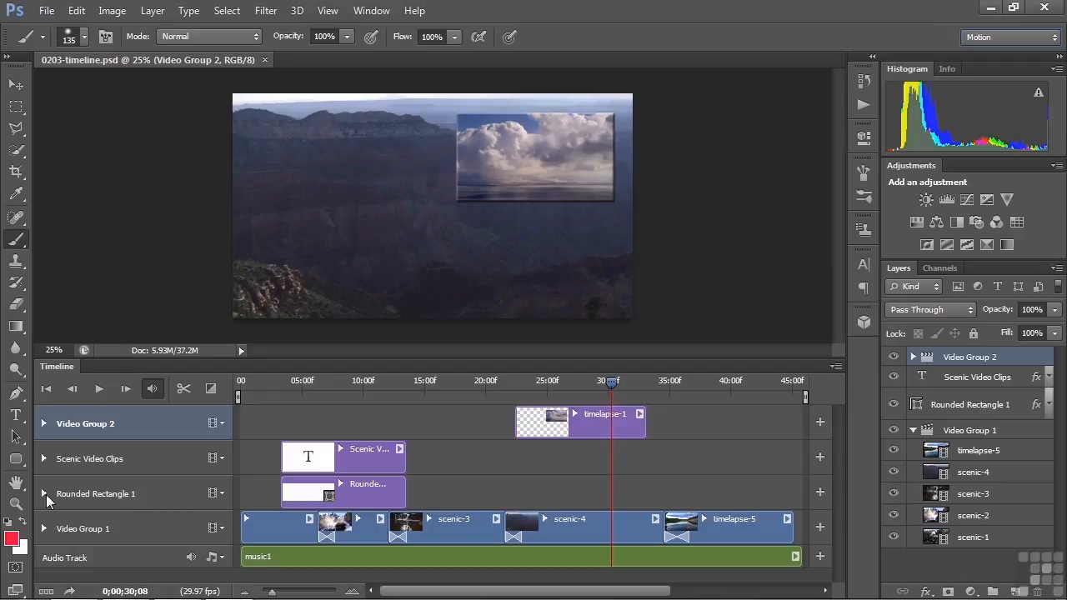
mouse_move(732, 575)
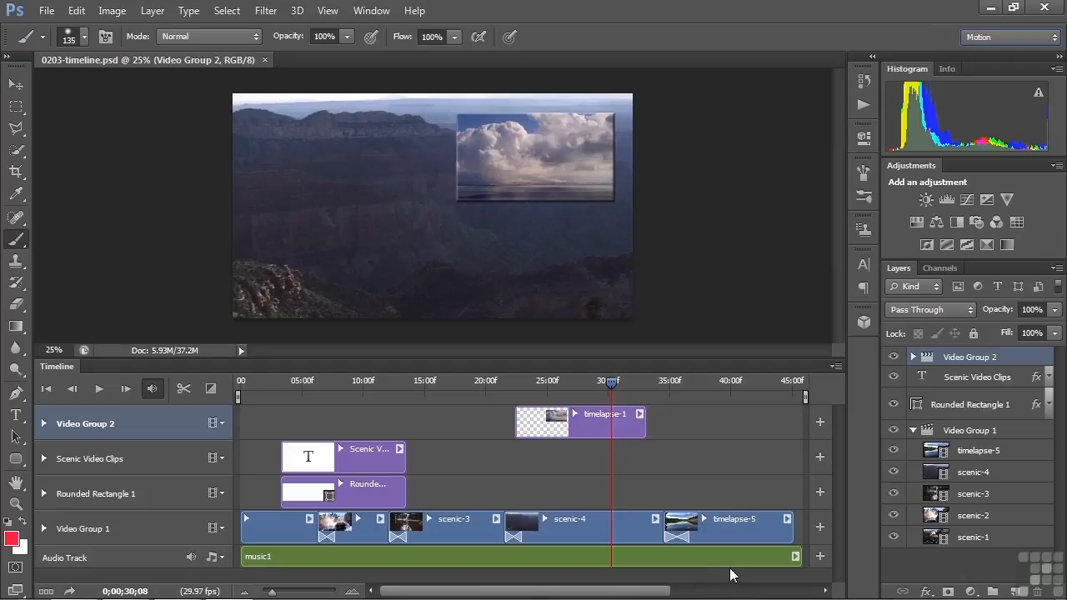
mouse_move(159, 540)
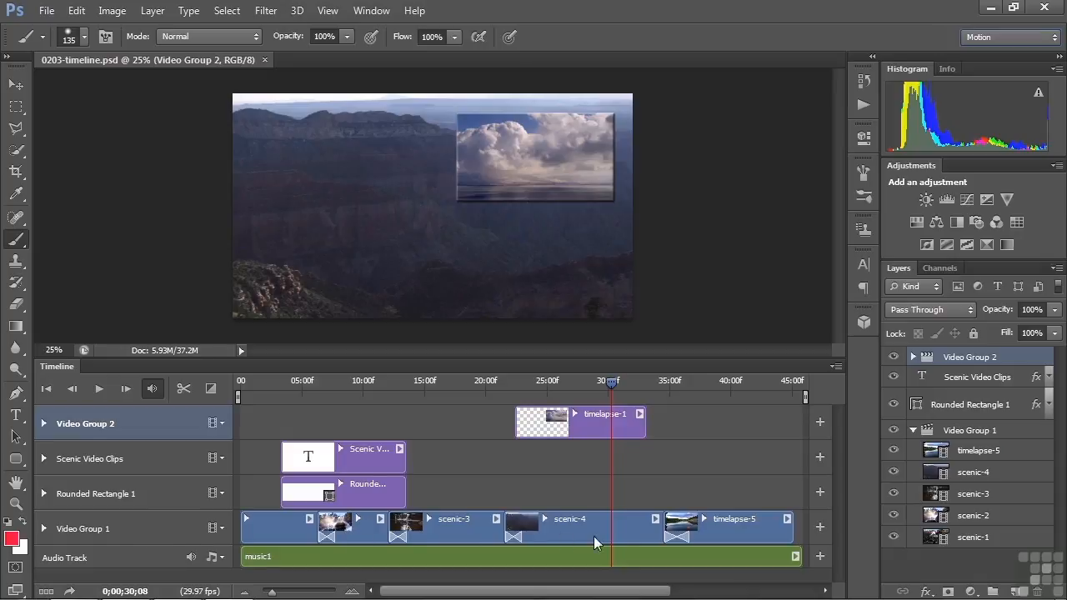
mouse_move(150, 417)
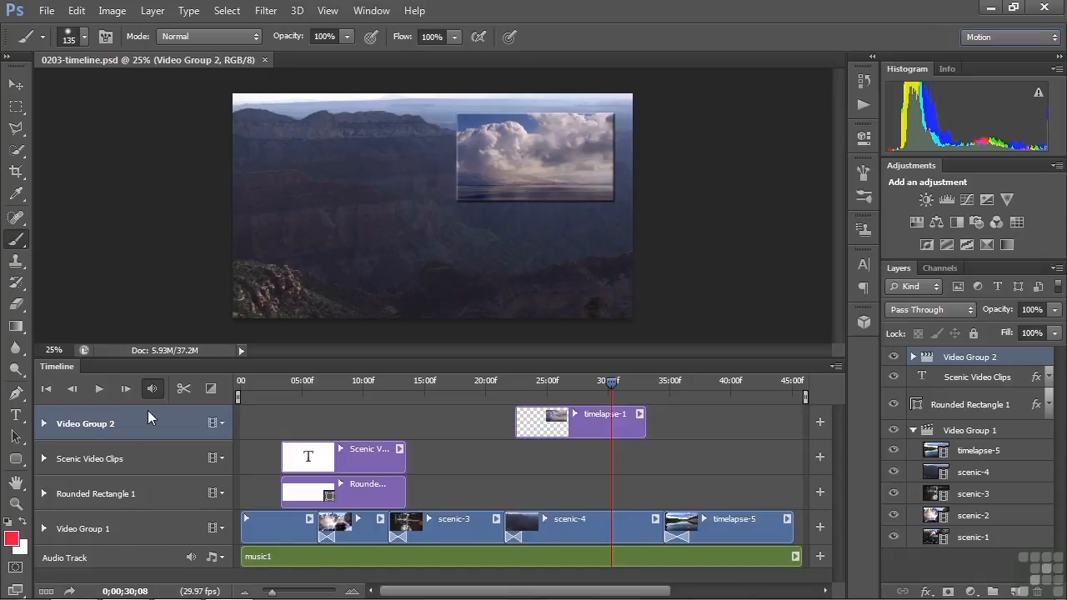
mouse_move(108, 533)
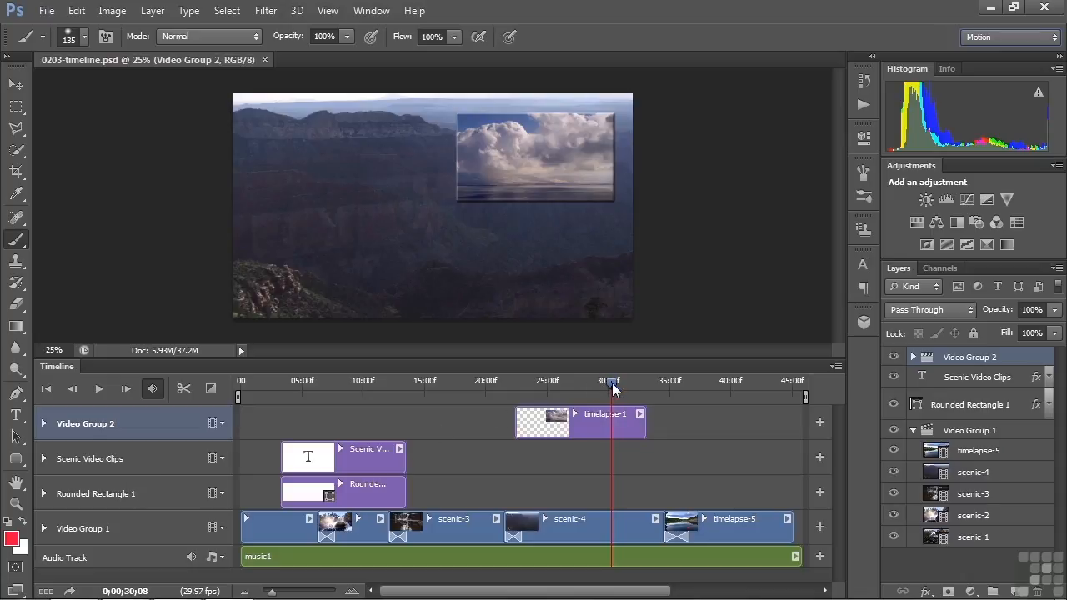
mouse_move(396, 397)
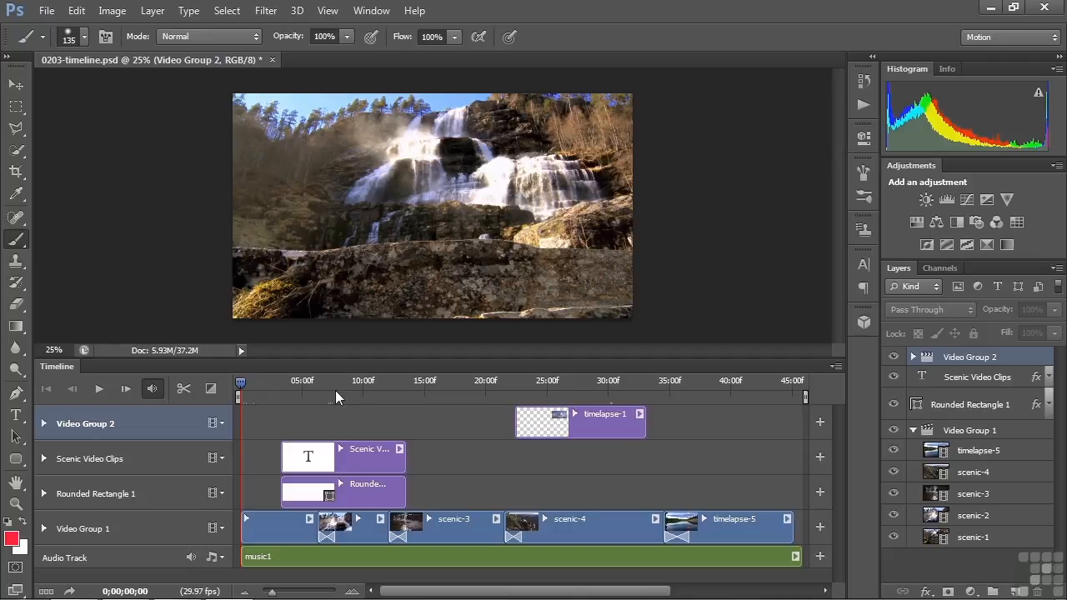
left_click(241, 382)
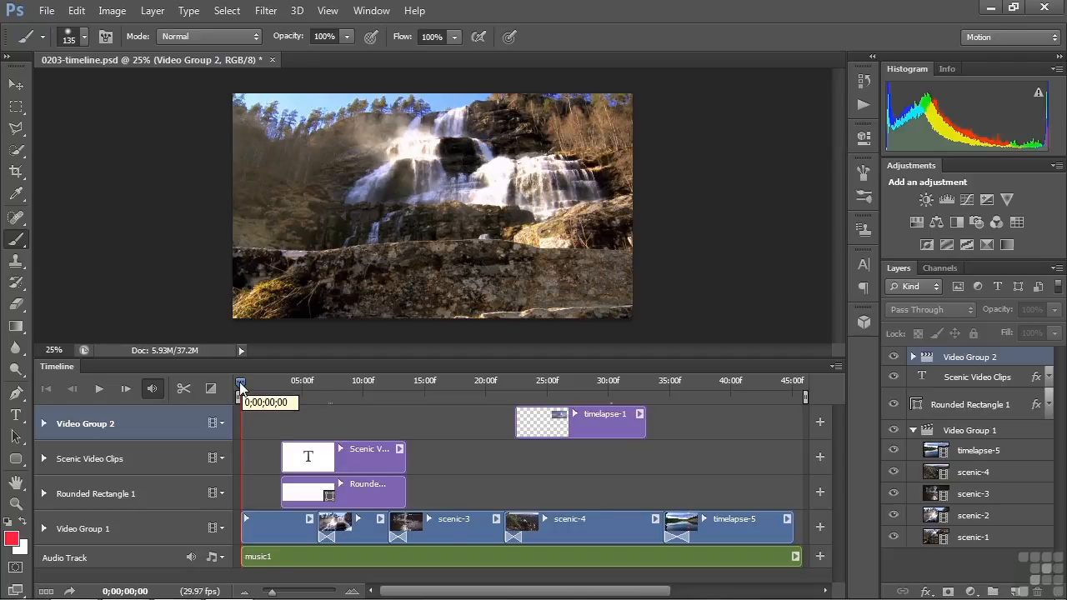
left_click_drag(241, 381, 267, 381)
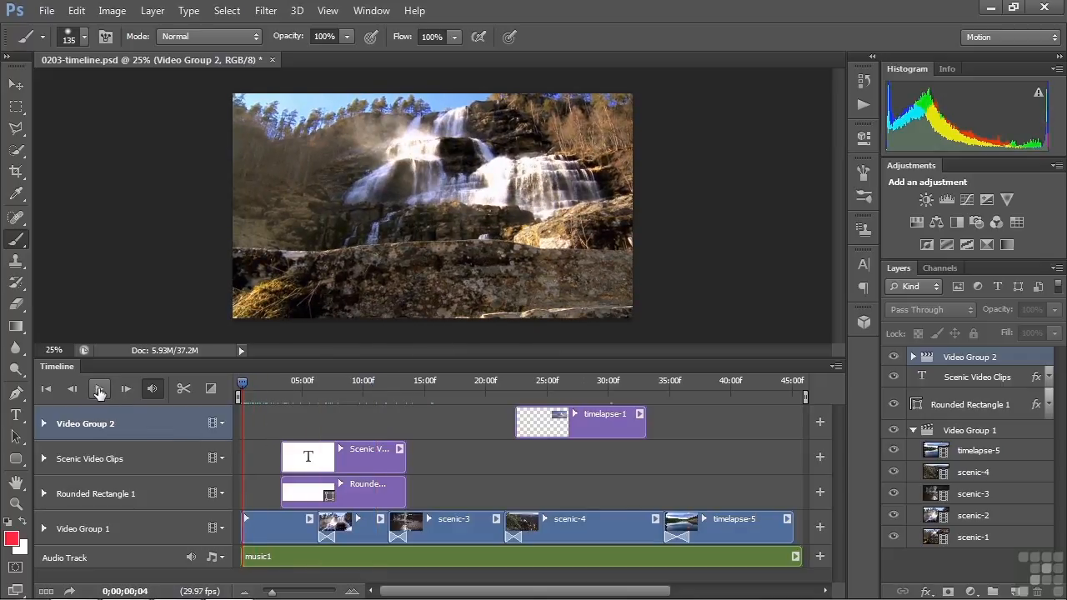
Play the video, pausing and resuming, and stop near 0;00;06;22 on the Scenic Video Clips title.
left_click(98, 389)
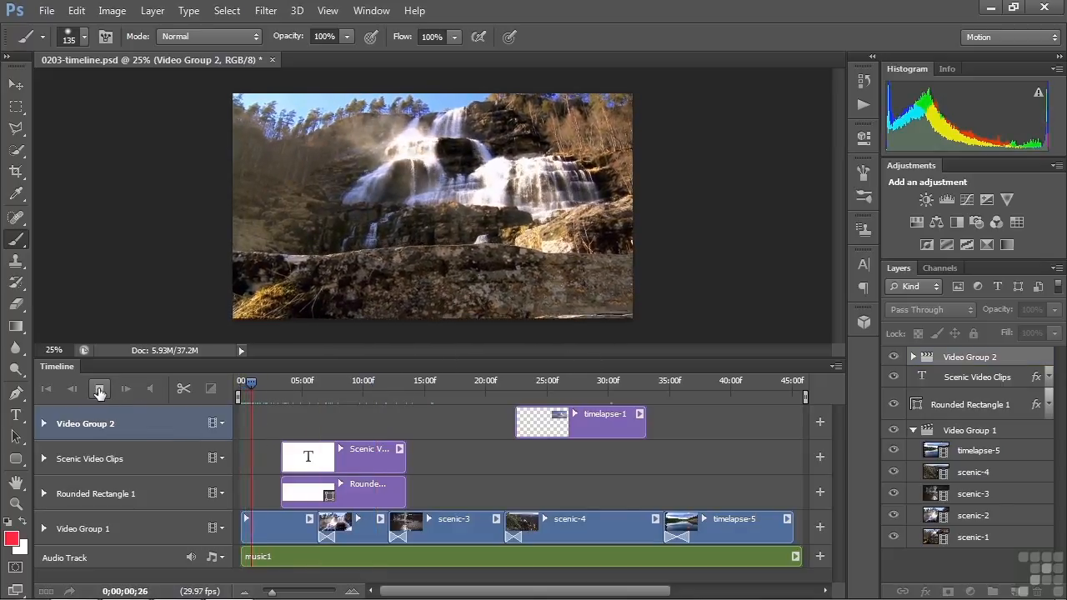
left_click(125, 389)
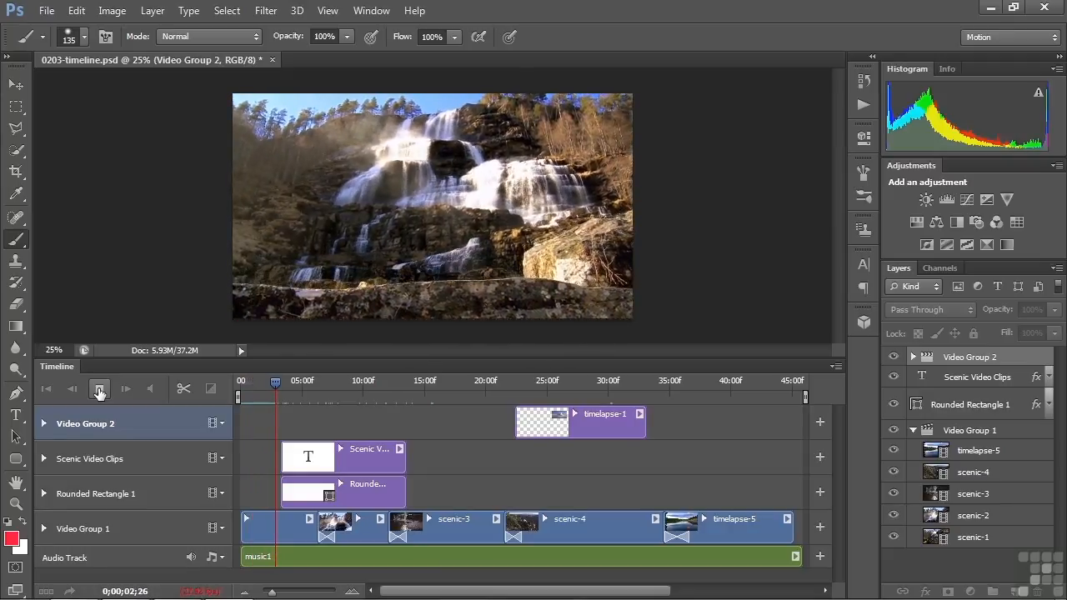
left_click(125, 388)
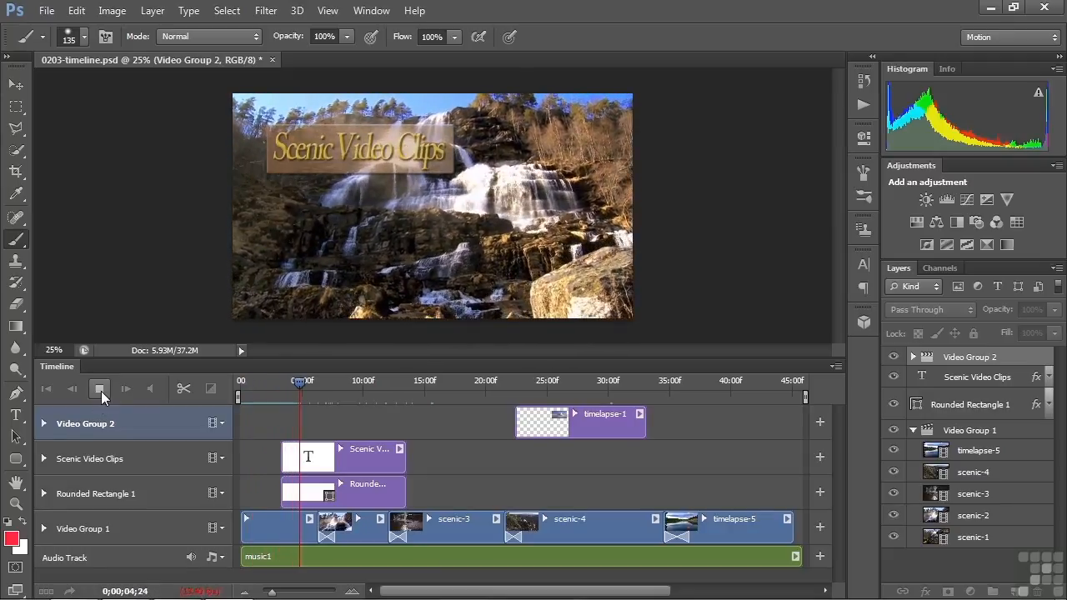
left_click(125, 388)
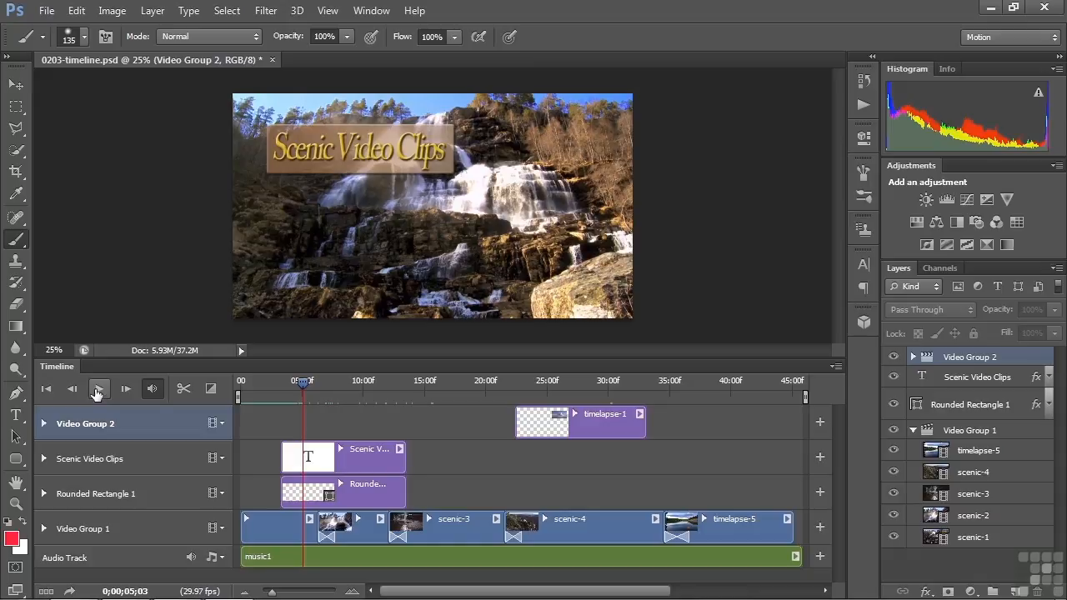
left_click(125, 388)
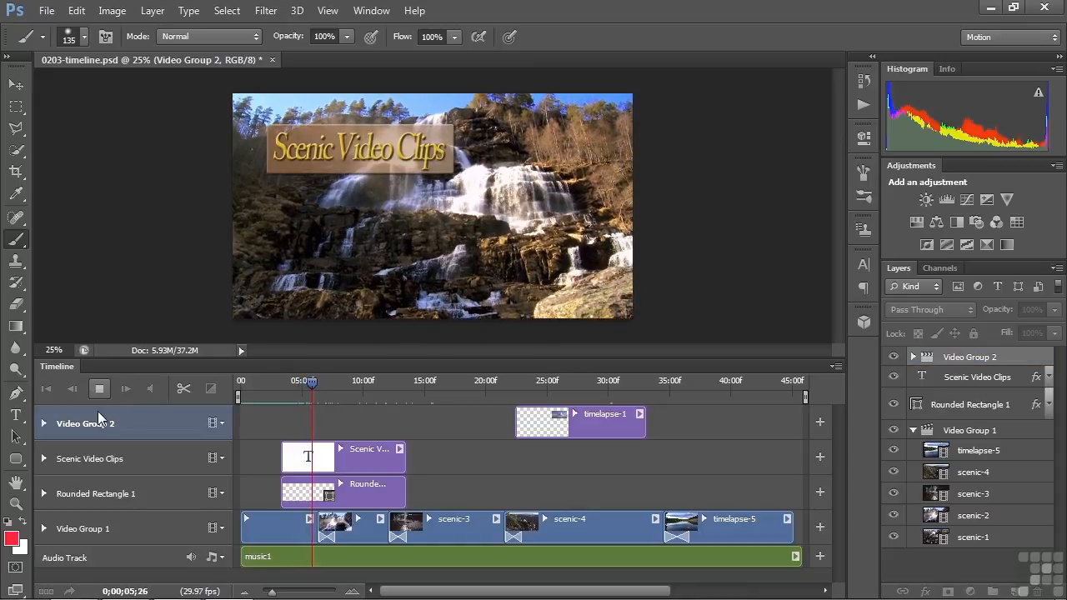
left_click(125, 388)
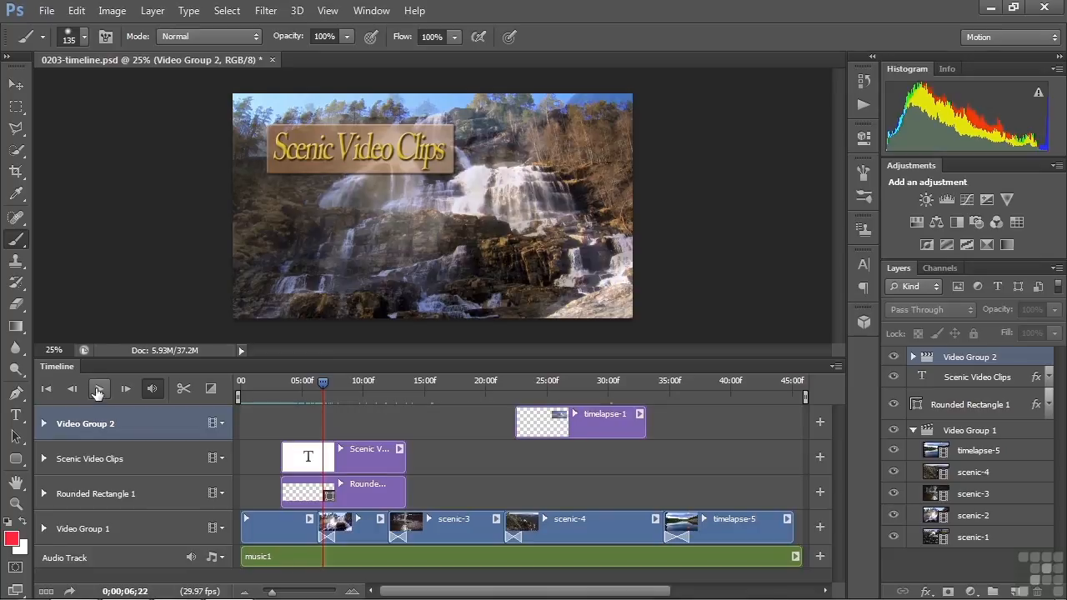
mouse_move(99, 388)
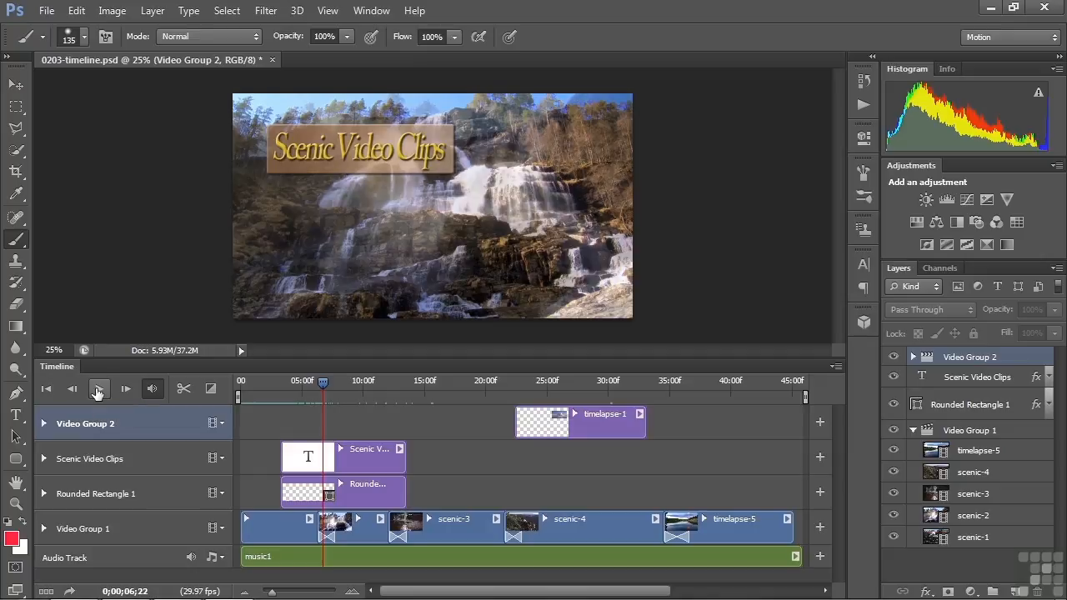
mouse_move(46, 389)
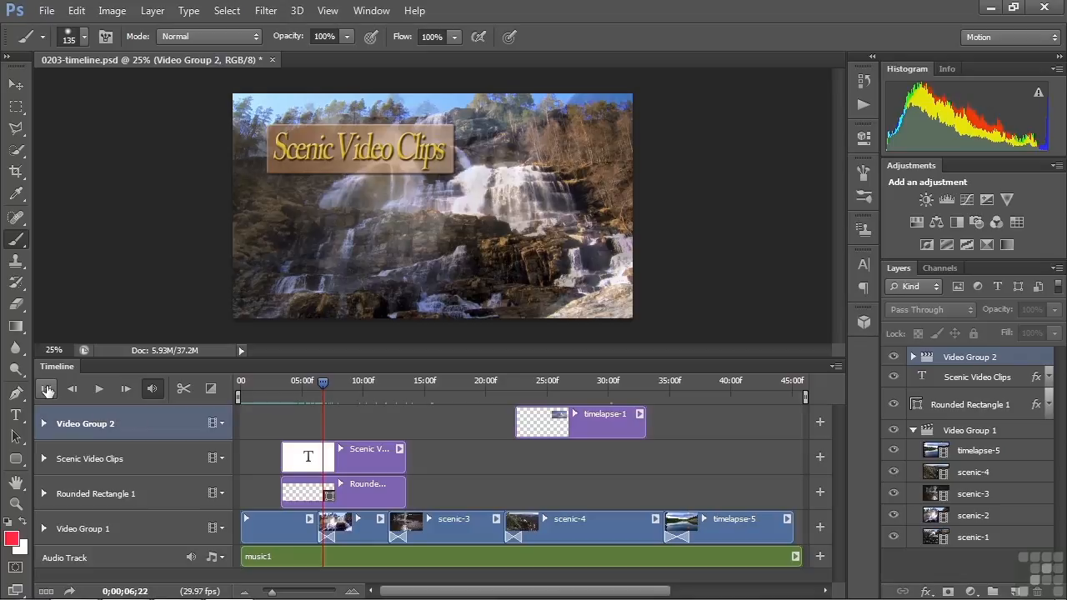
Jump to the first frame, then step forward onto the scenic-3 waterfall clip.
left_click(48, 389)
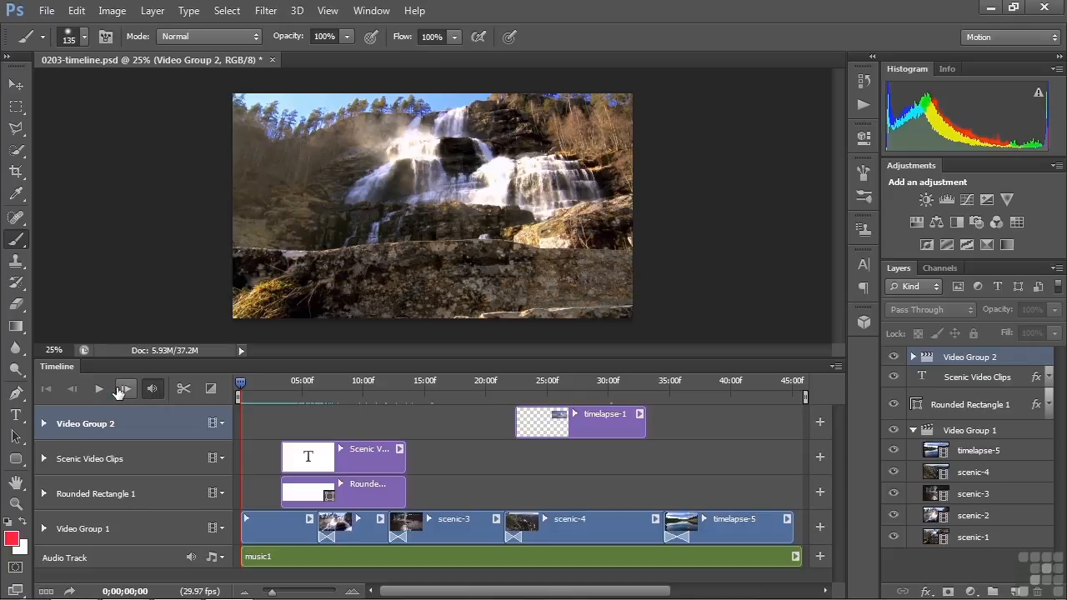
left_click(99, 389)
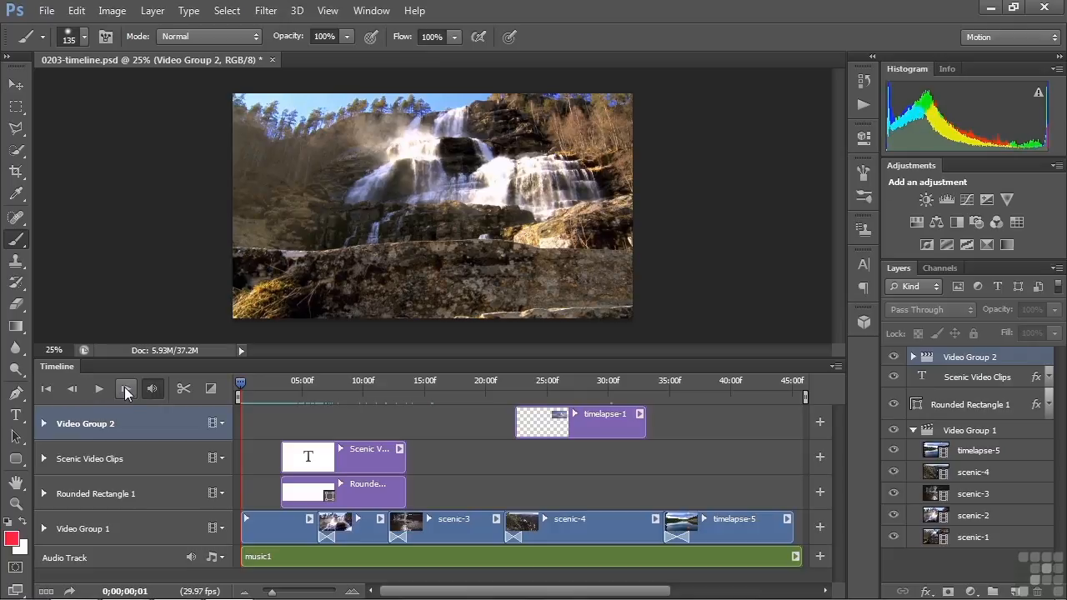
left_click(99, 389)
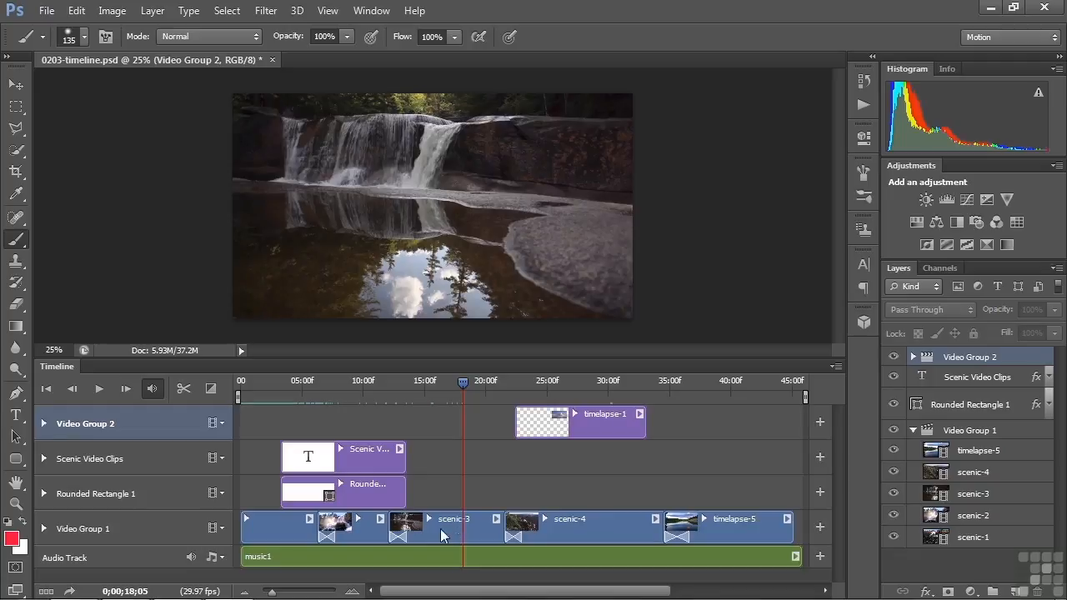
Cut scenic-3 at 0;00;18;05 with Split at Playhead, creating scenic-3 copy.
left_click(454, 527)
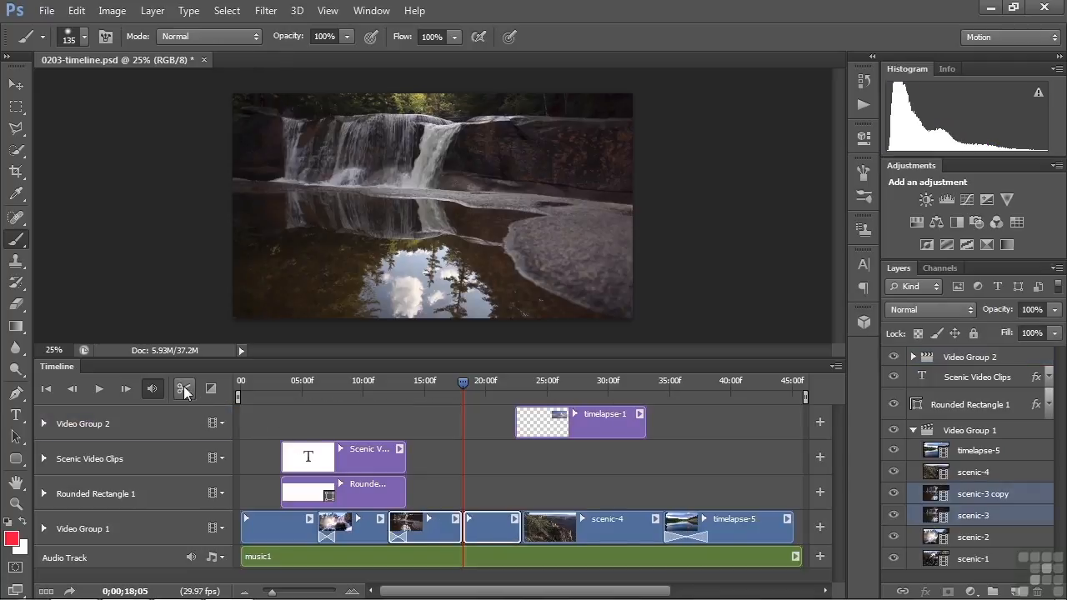
mouse_move(183, 389)
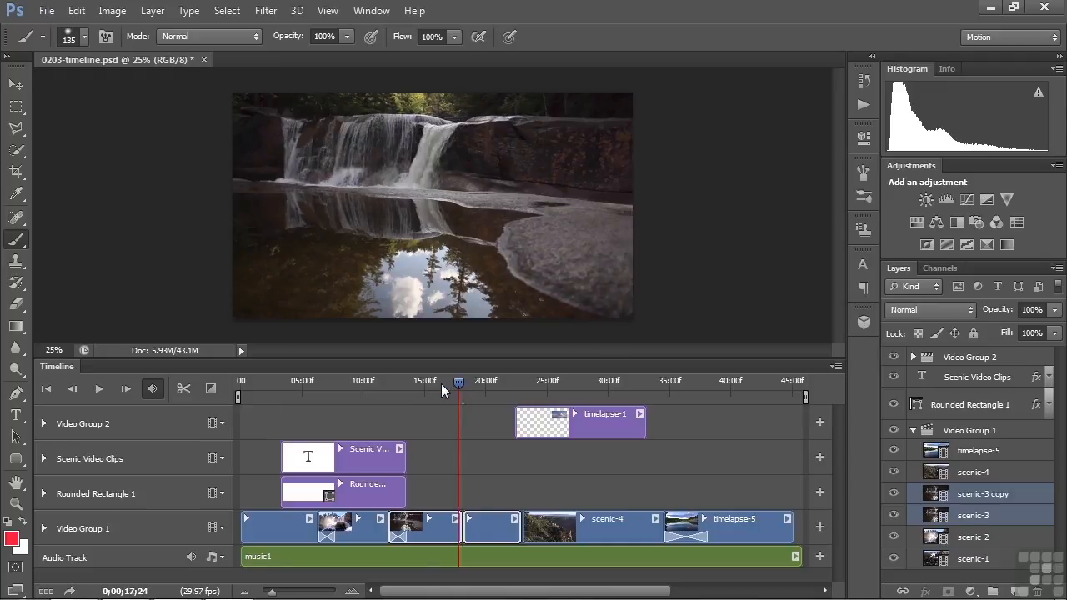
left_click_drag(458, 397, 444, 397)
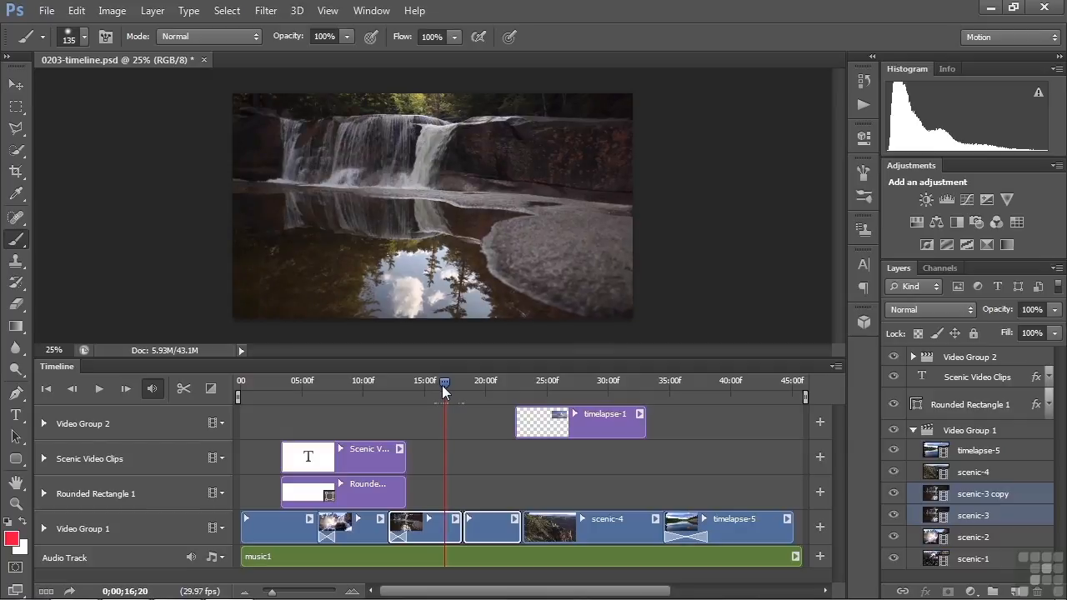
left_click(98, 389)
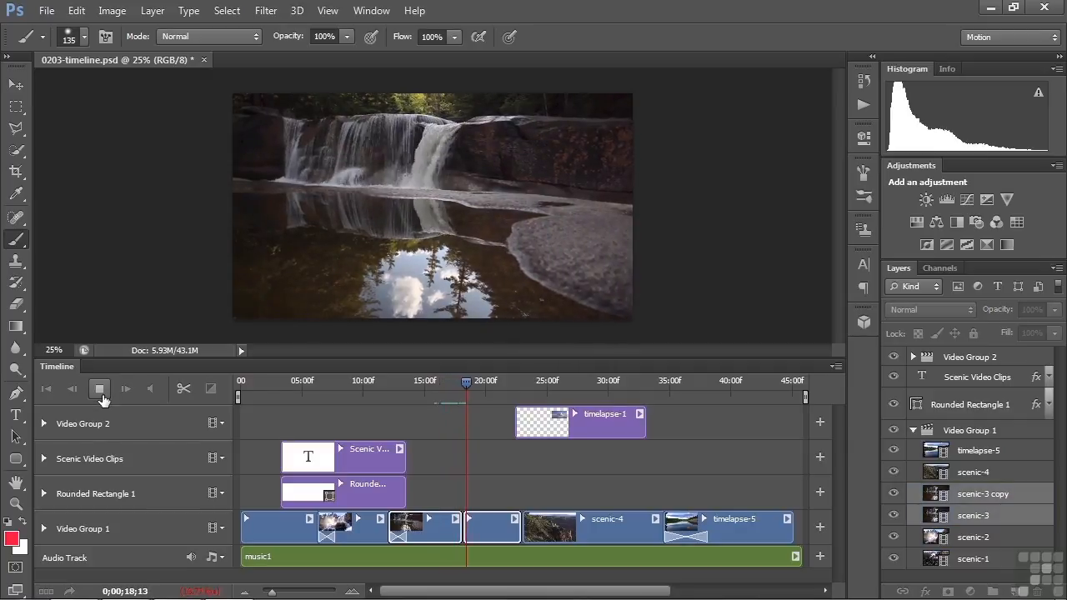
left_click(100, 388)
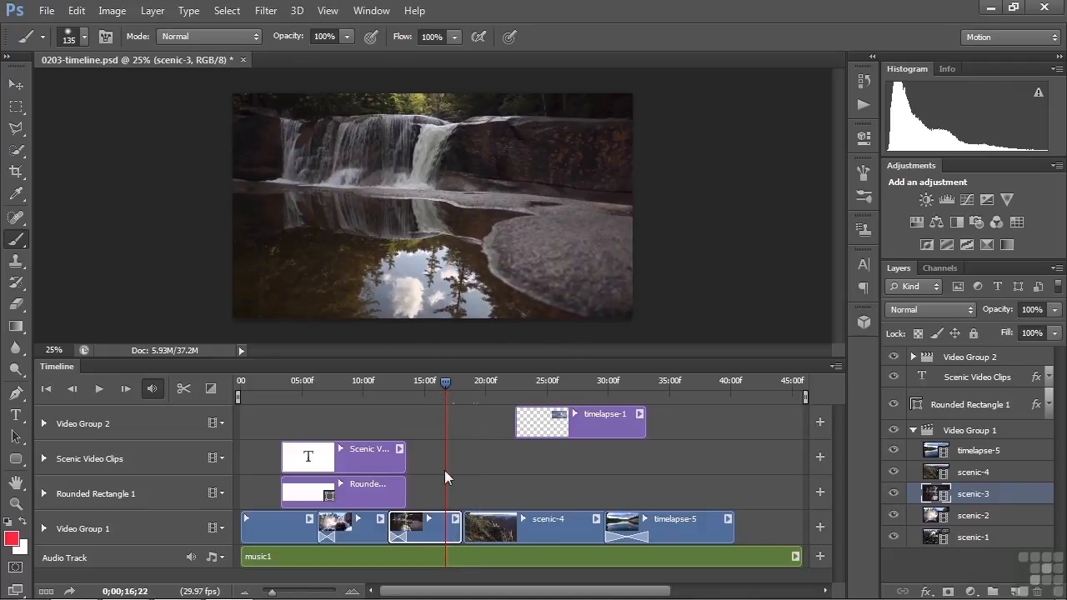
Play the shortened sequence, then stop playback to review it.
left_click(99, 388)
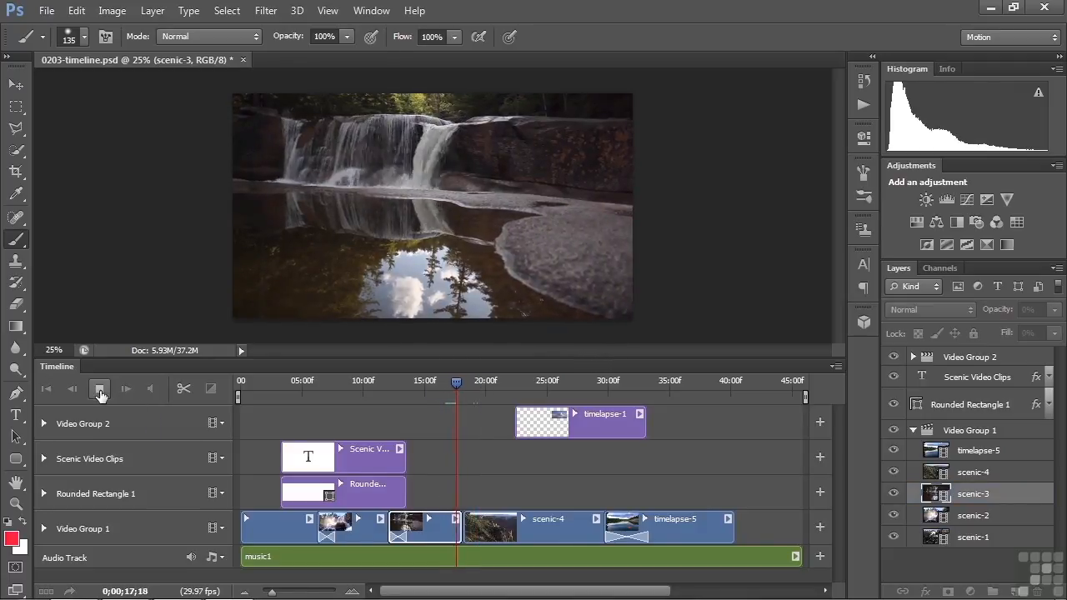
left_click(126, 388)
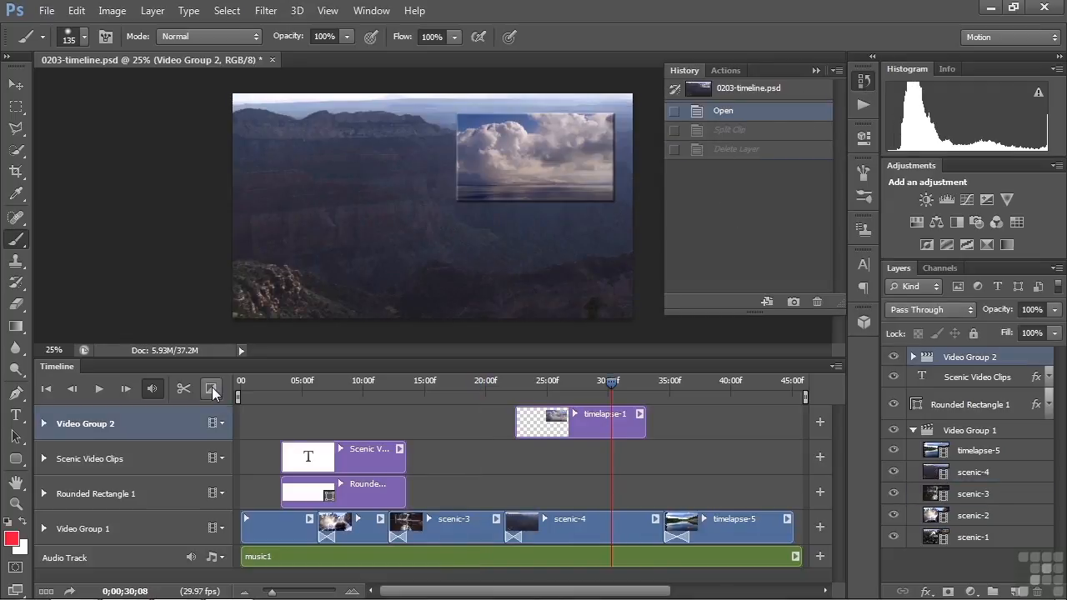
mouse_move(211, 390)
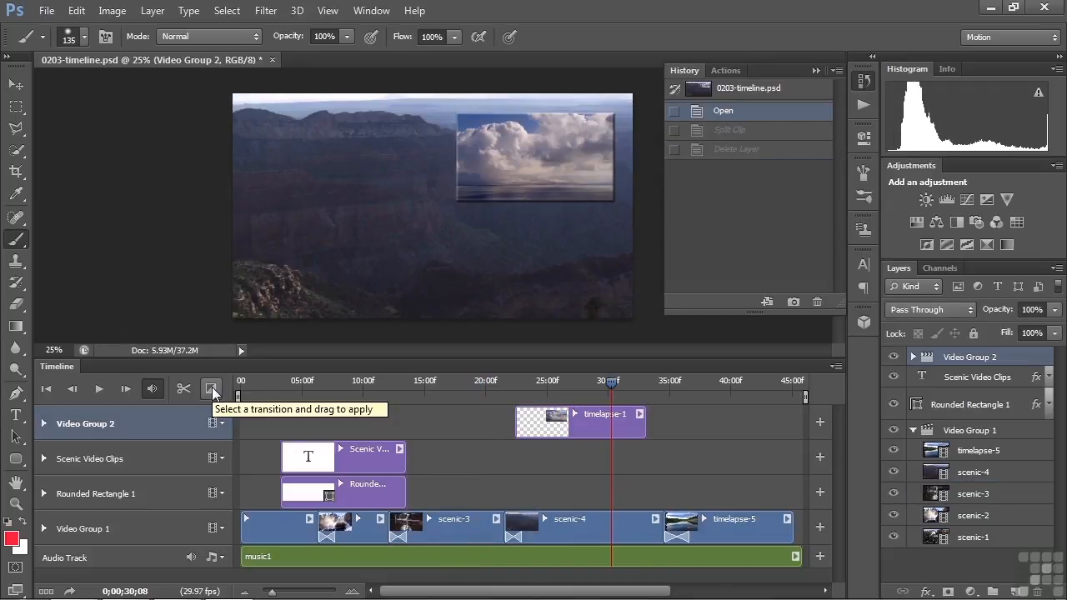
left_click(212, 388)
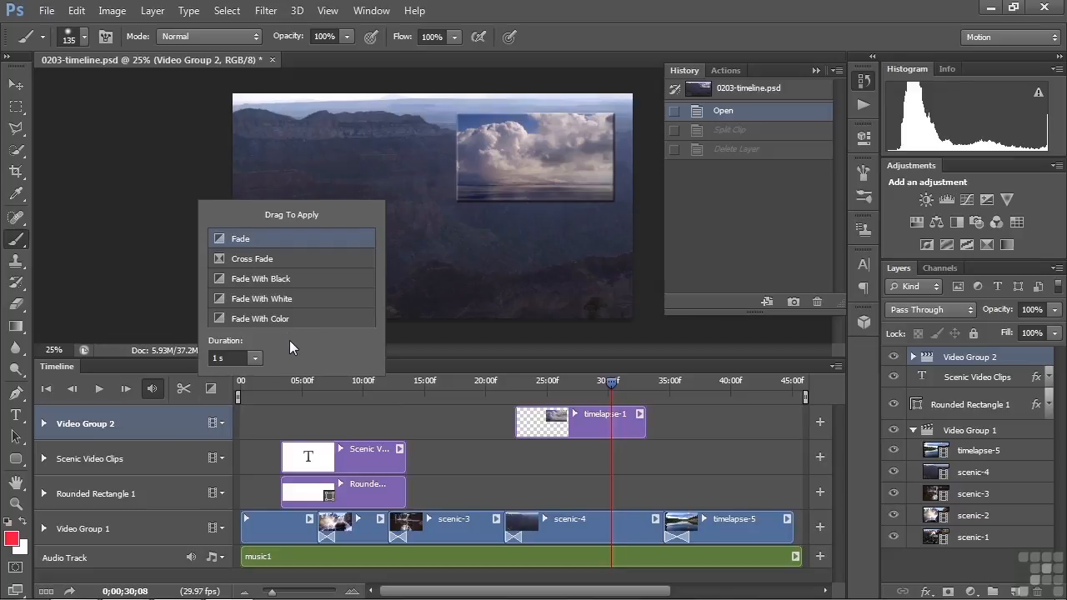
left_click(213, 389)
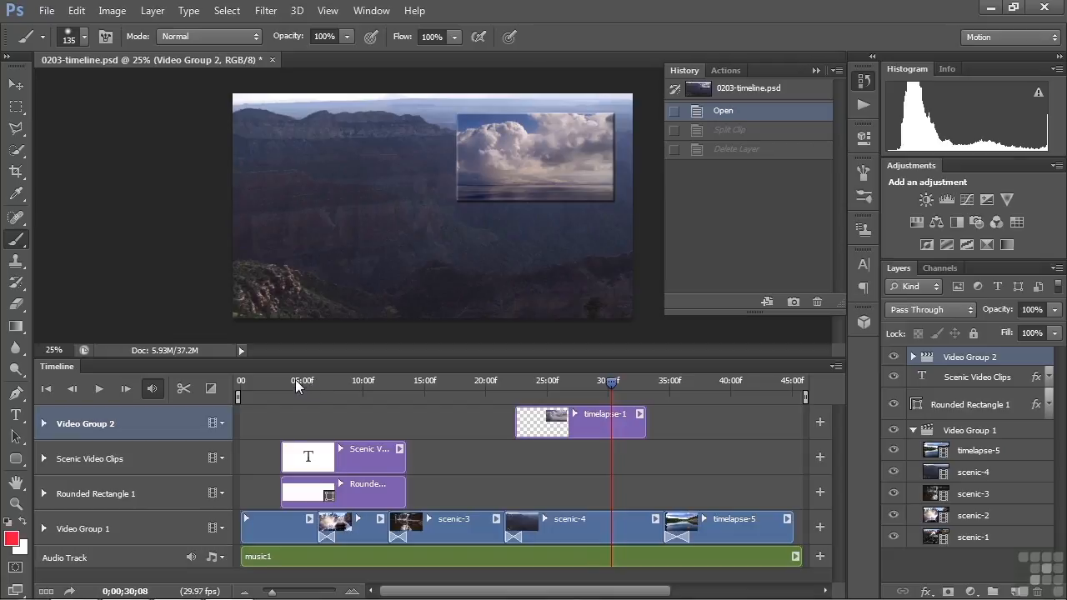
mouse_move(374, 388)
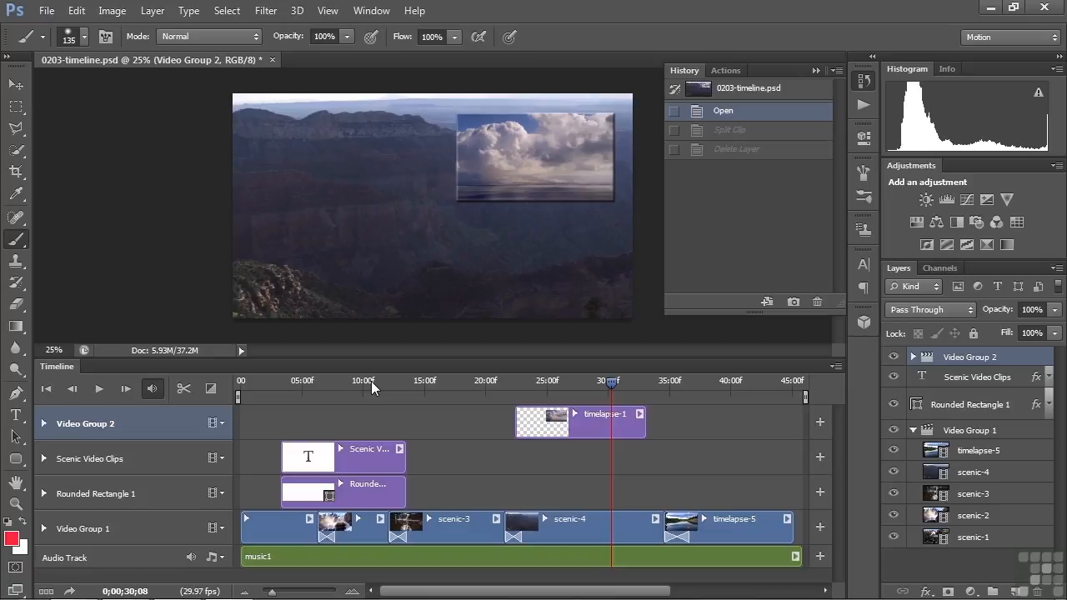
mouse_move(527, 388)
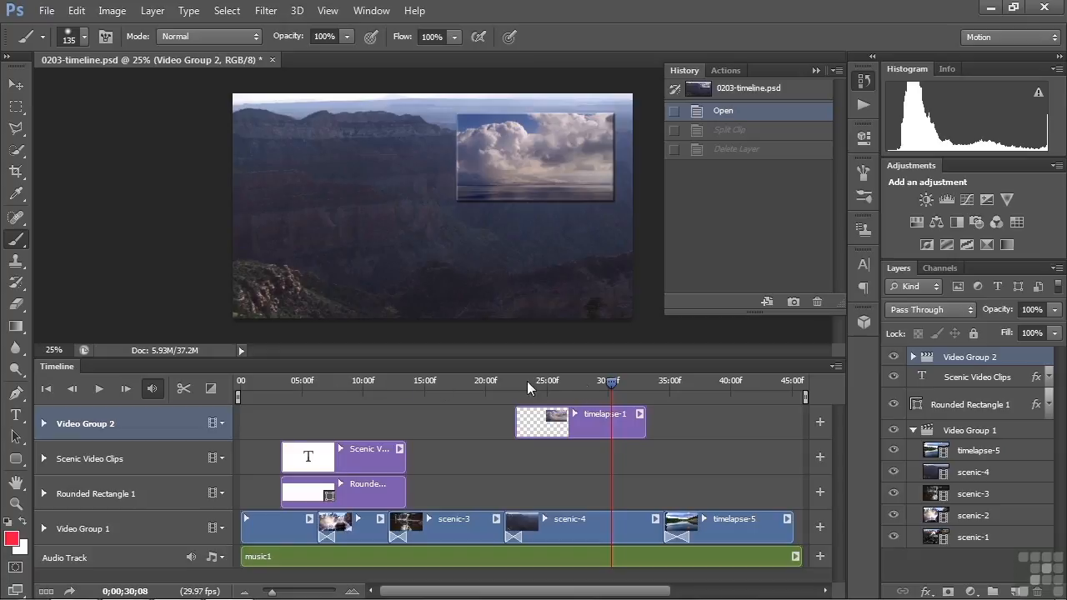
mouse_move(380, 500)
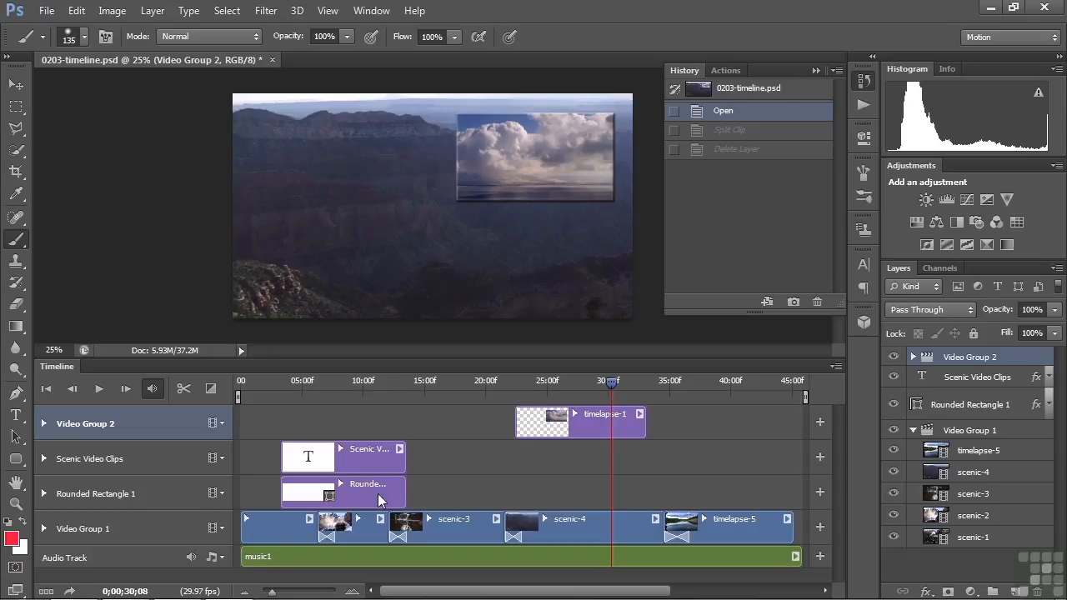
mouse_move(267, 592)
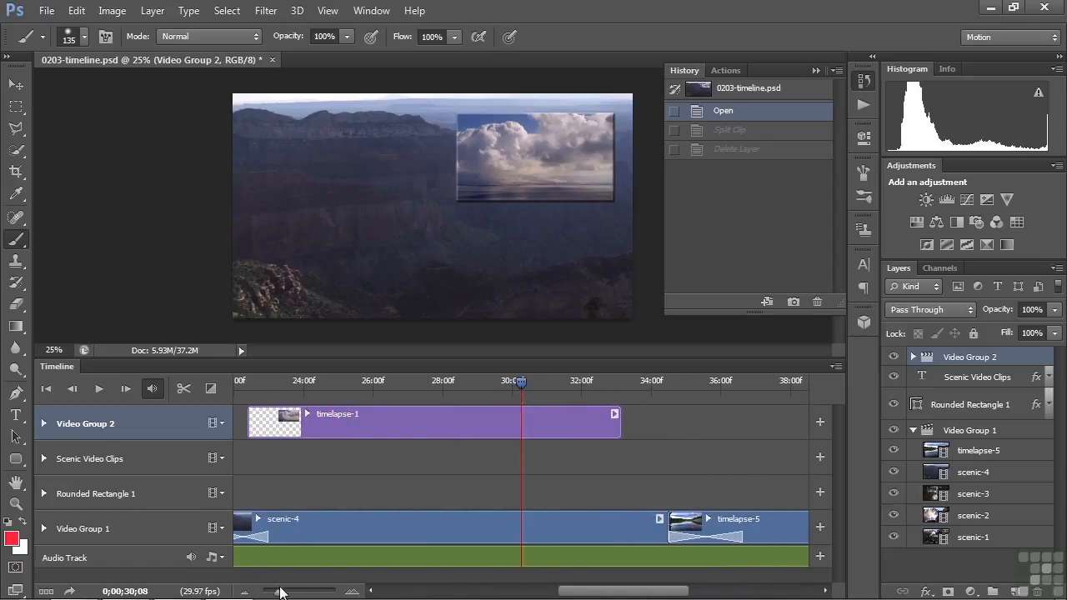
mouse_move(518, 465)
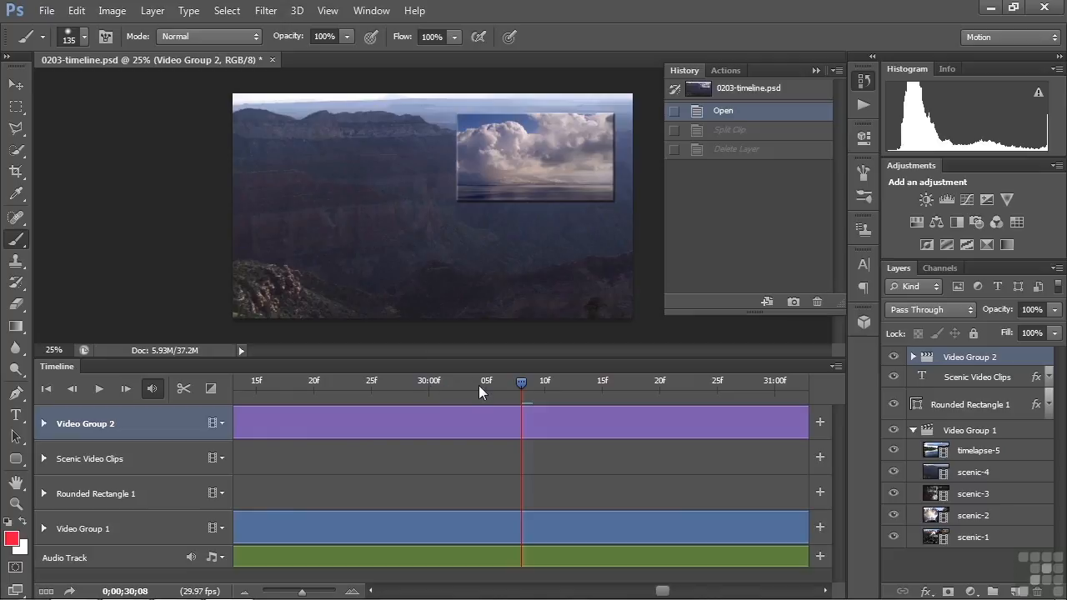
mouse_move(765, 393)
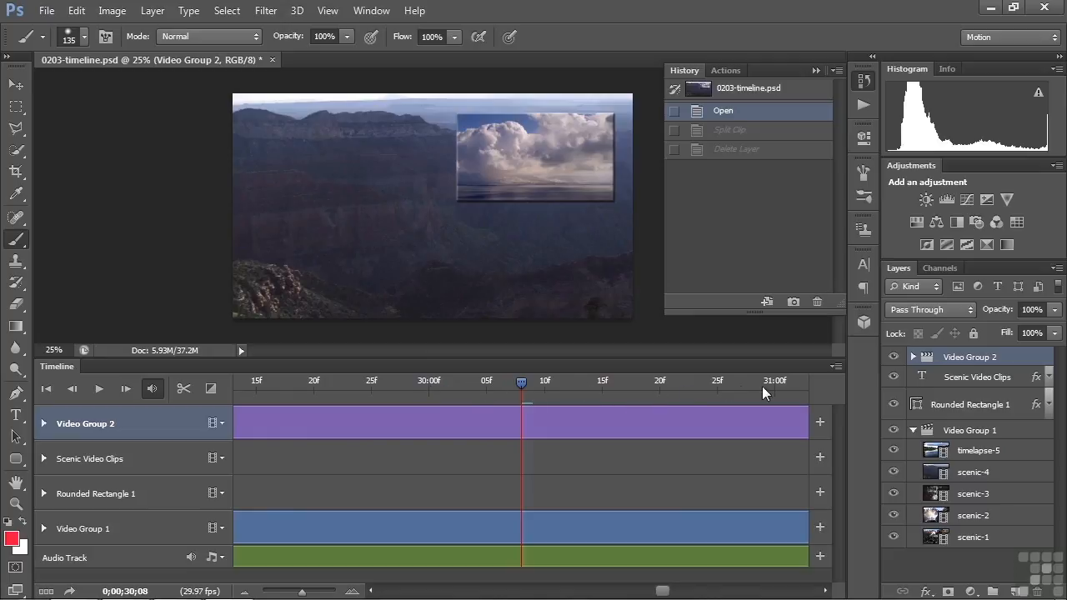
mouse_move(775, 392)
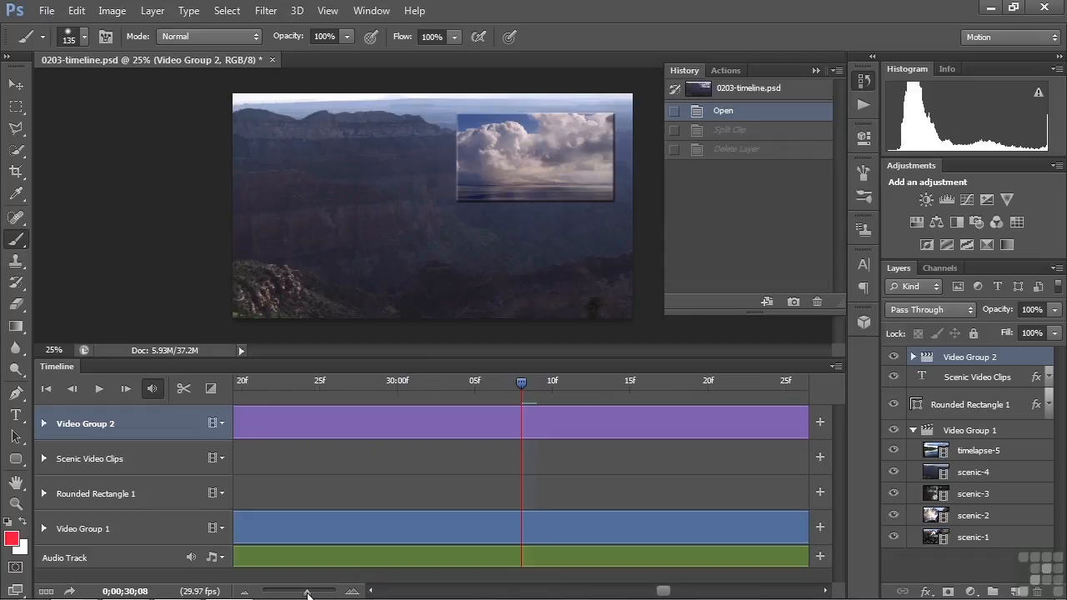
left_click_drag(309, 590, 308, 590)
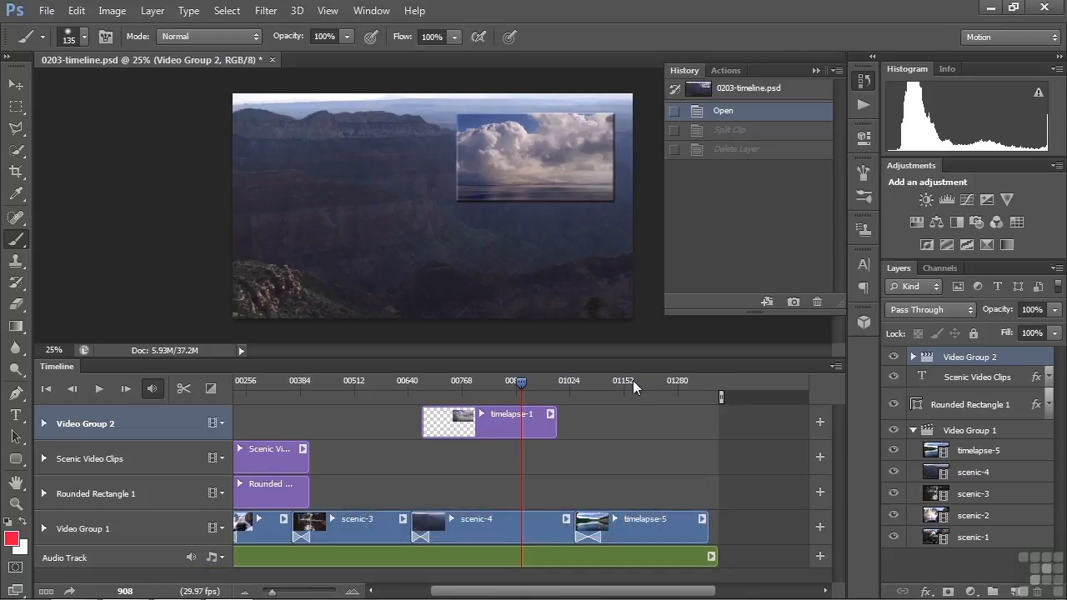
mouse_move(581, 388)
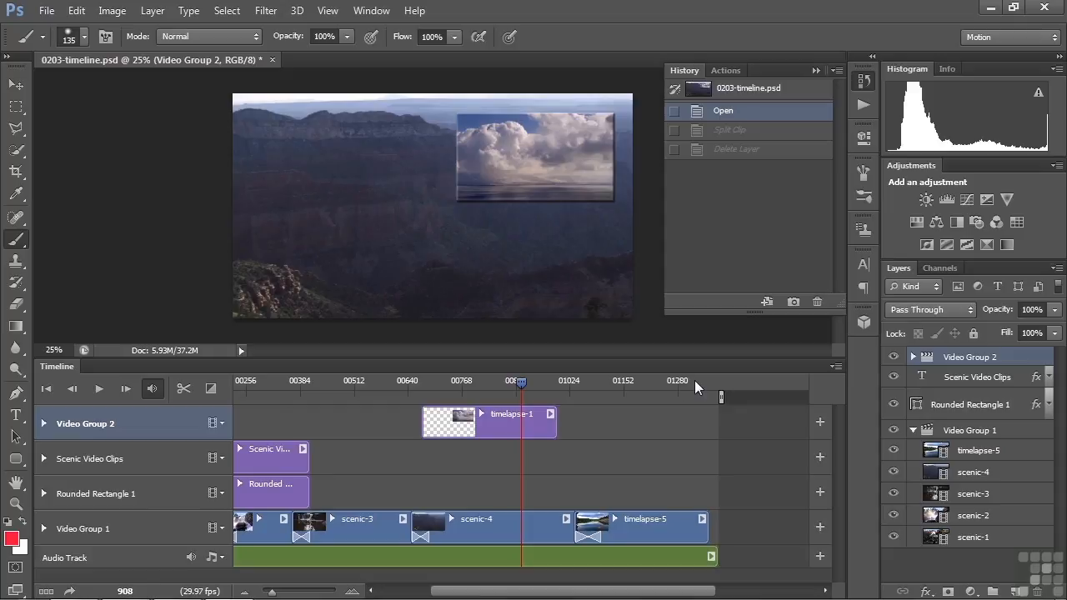
mouse_move(721, 396)
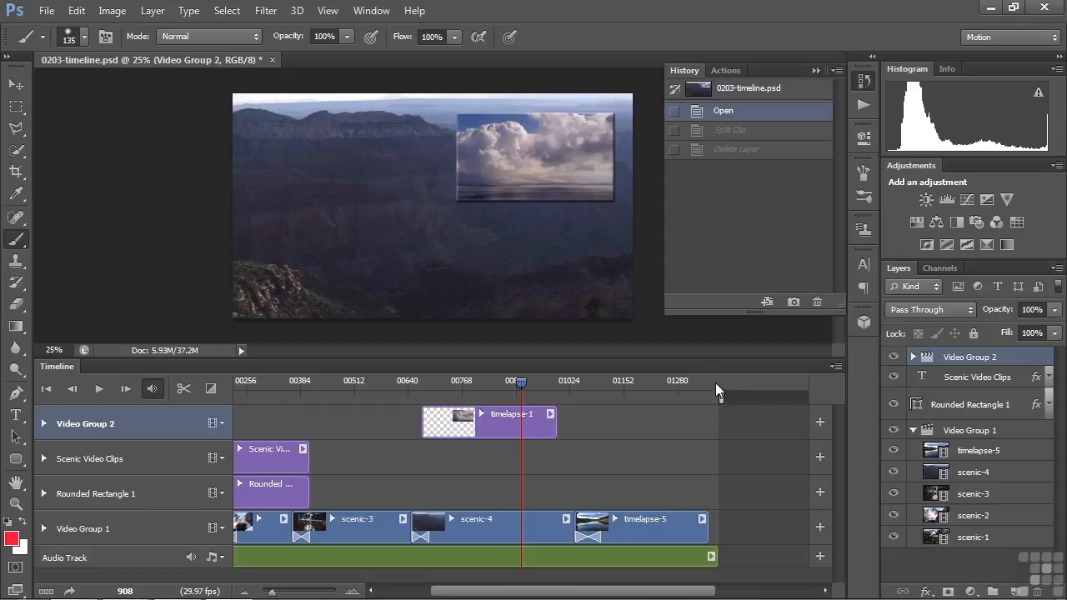
mouse_move(140, 575)
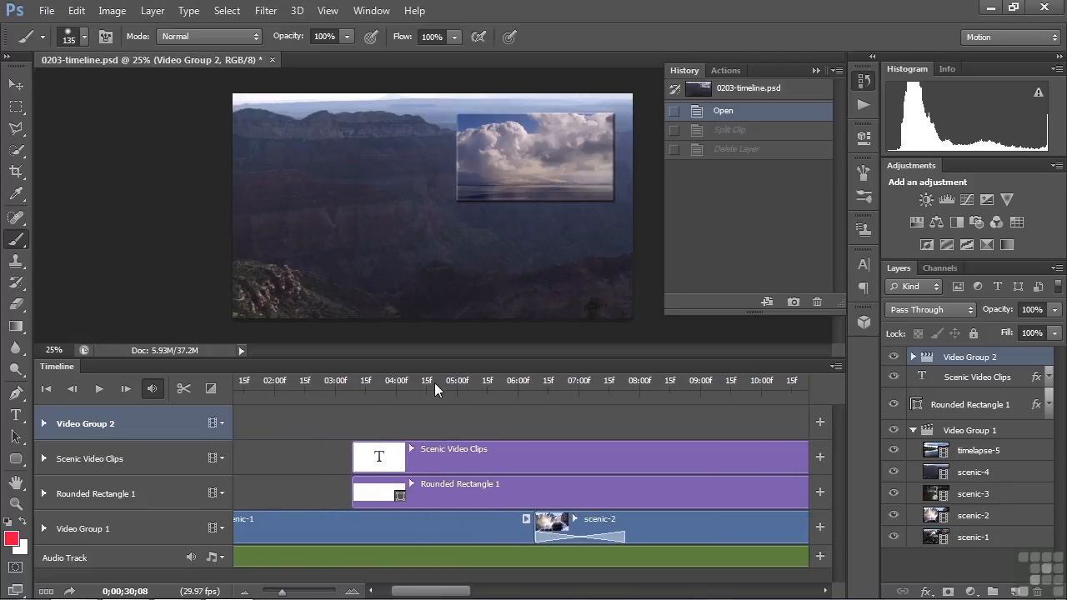
Select the scenic-1 clip in the timeline.
left_click(435, 380)
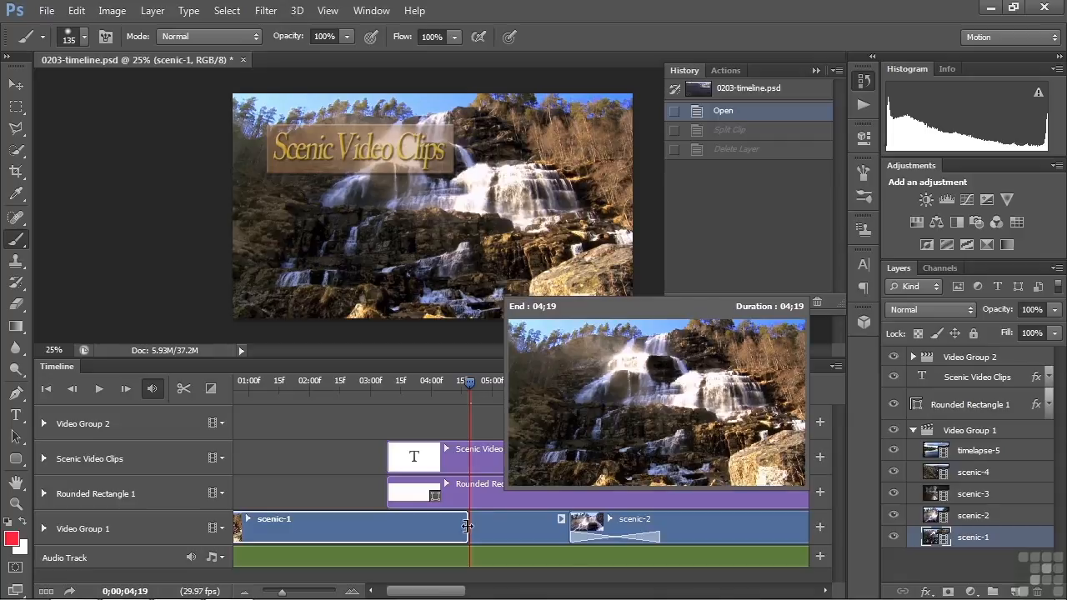
Trim scenic-1's end to 4;19, then revert to the Open history state.
left_click_drag(471, 518, 371, 519)
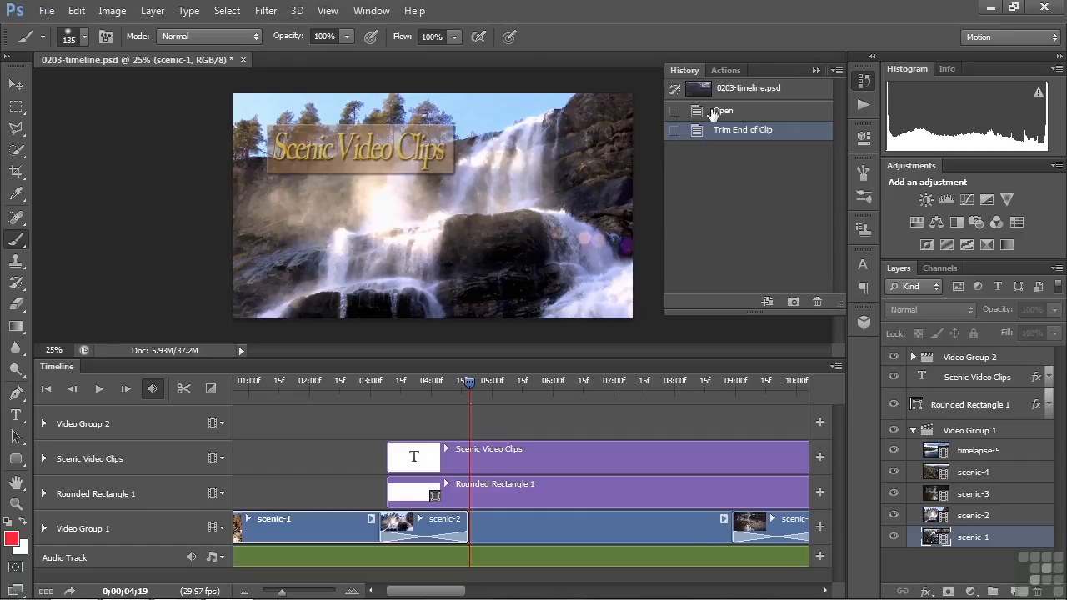
left_click(722, 110)
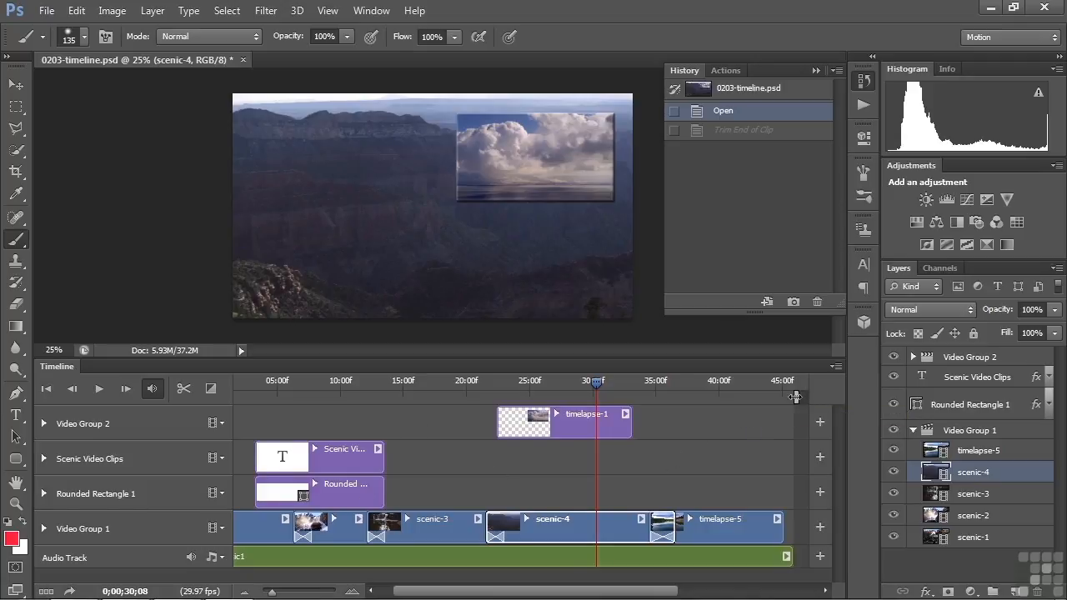
mouse_move(794, 397)
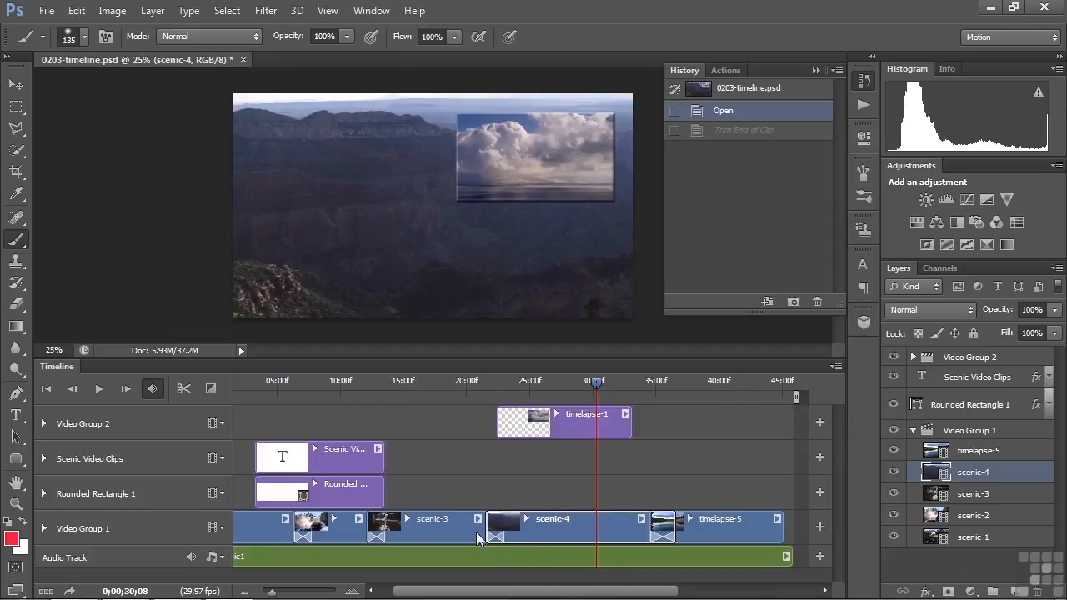
Trim the end of a clip, then undo the trim with Ctrl+Z.
left_click(433, 519)
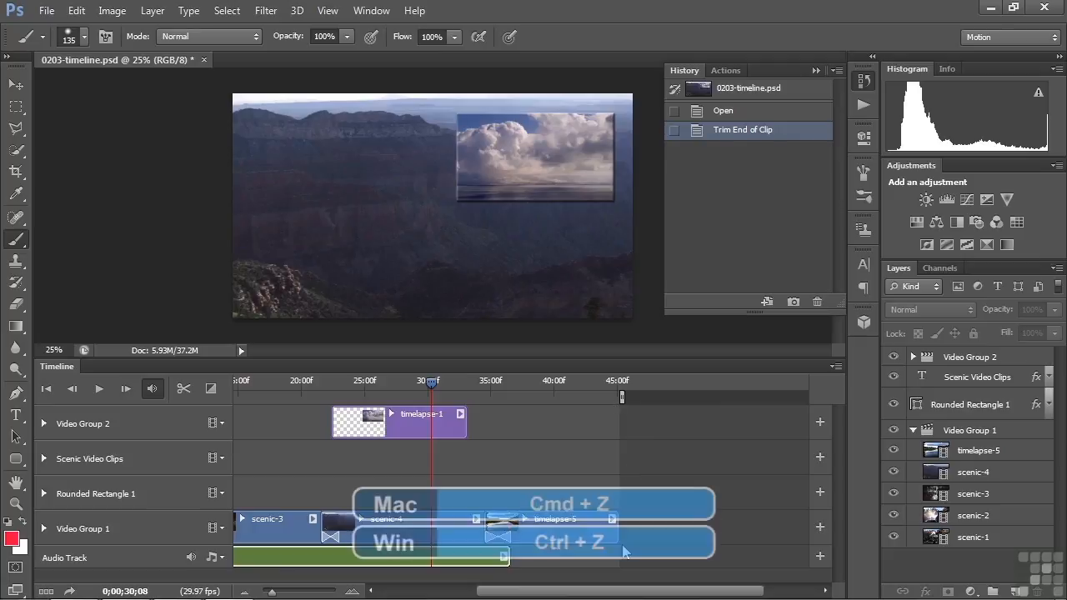
key("ctrl+z")
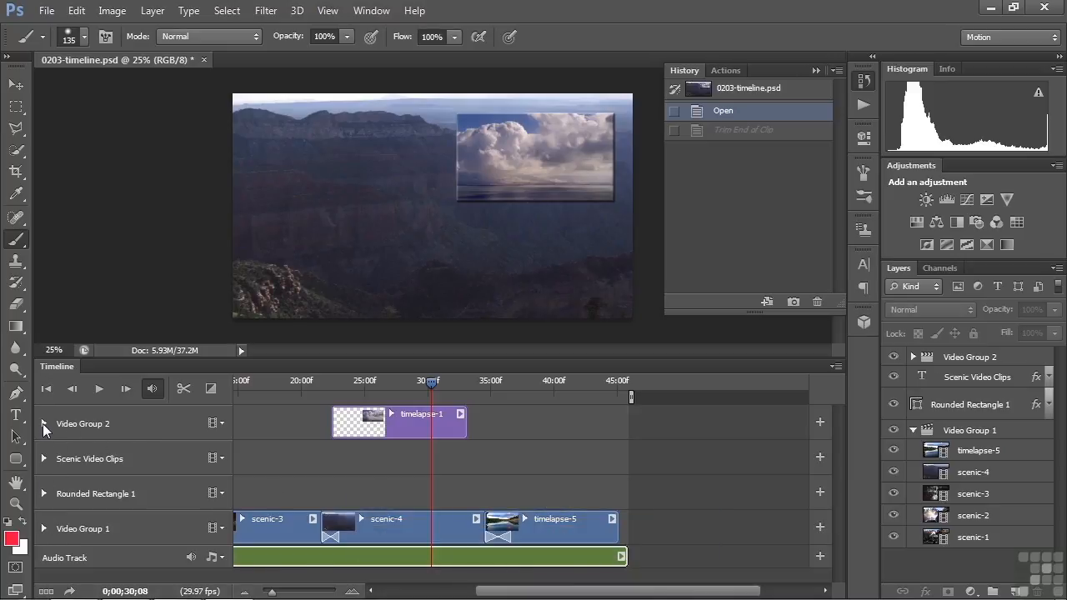
Expand Video Group 2 to reveal keyframe rows, then select the Scenic Video Clips track.
left_click(43, 424)
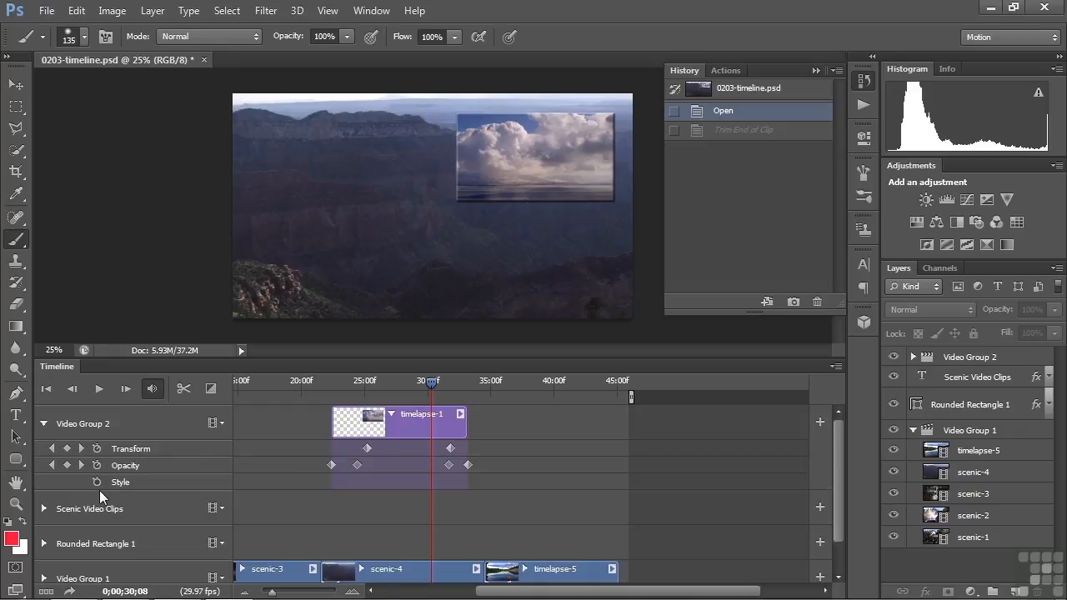
mouse_move(100, 456)
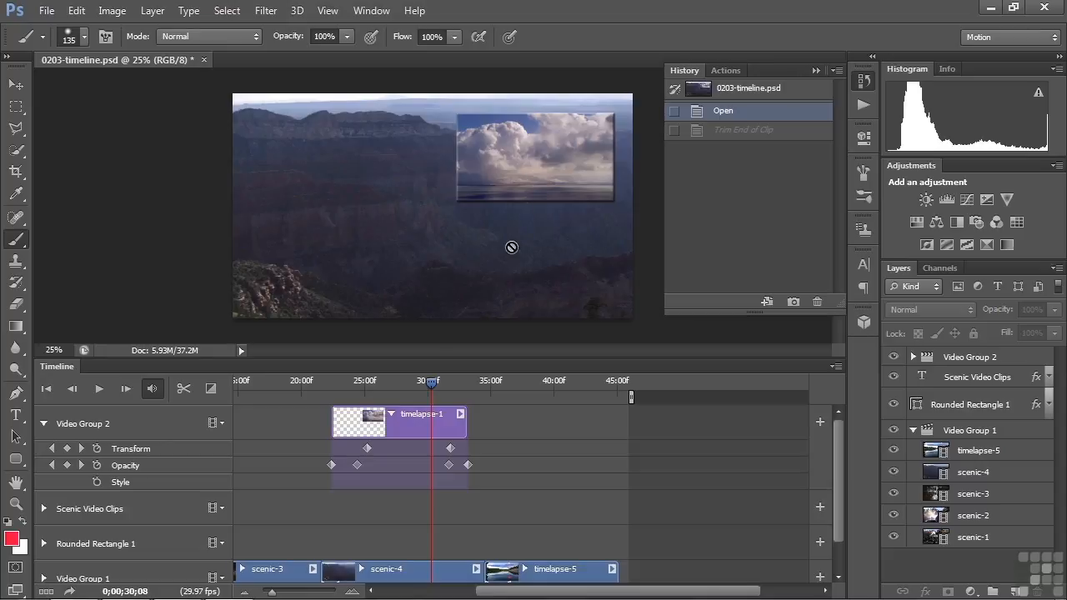
left_click(94, 508)
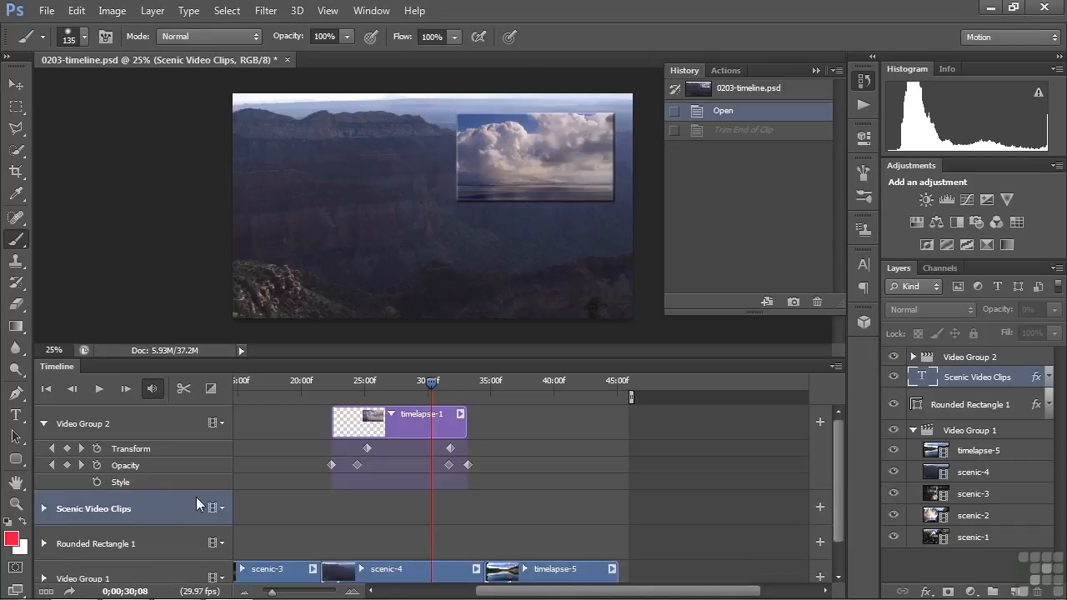
mouse_move(224, 429)
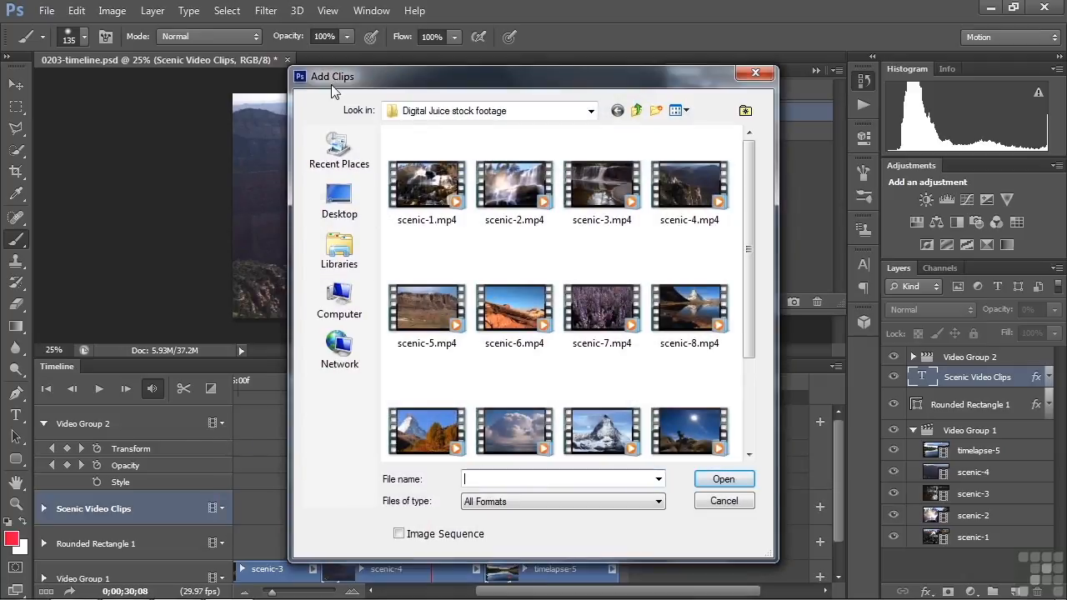
Cancel the Add Media dialog without adding footage, then add a new video group.
left_click(723, 479)
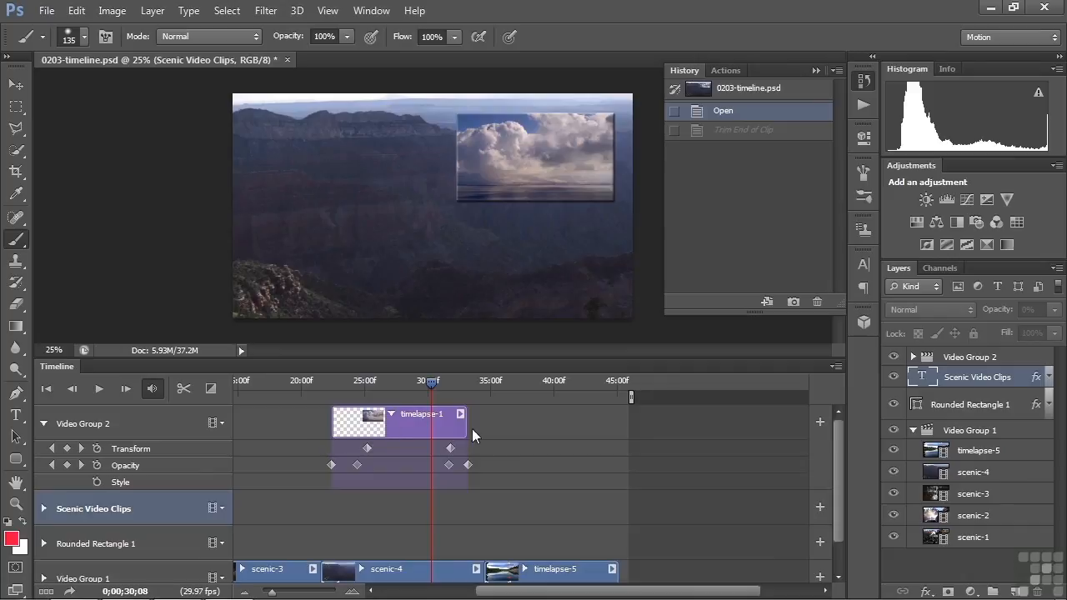
mouse_move(223, 427)
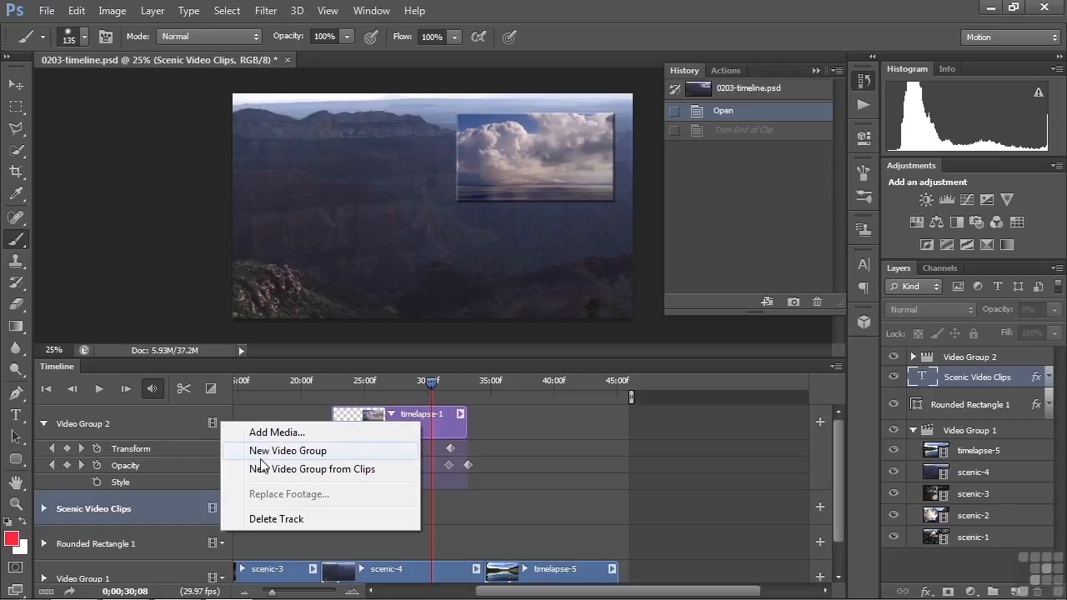
left_click(288, 450)
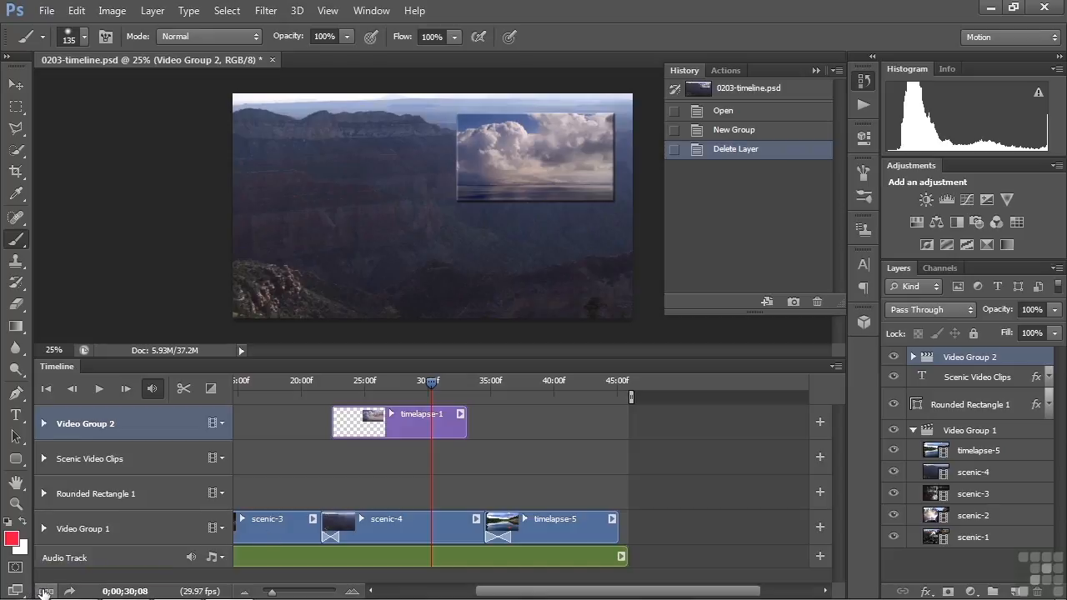
mouse_move(70, 591)
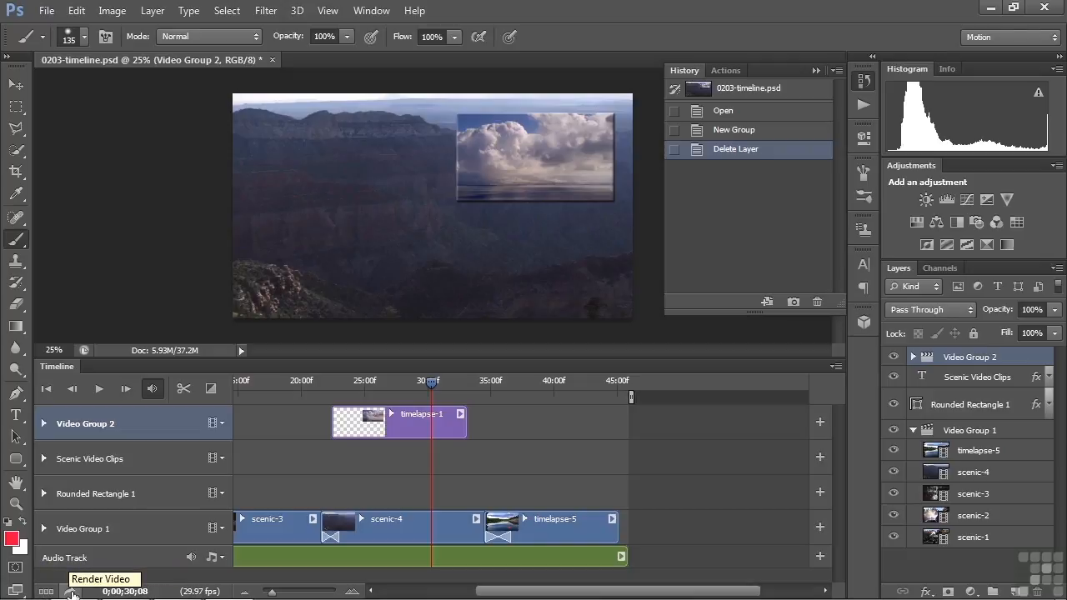
left_click(73, 592)
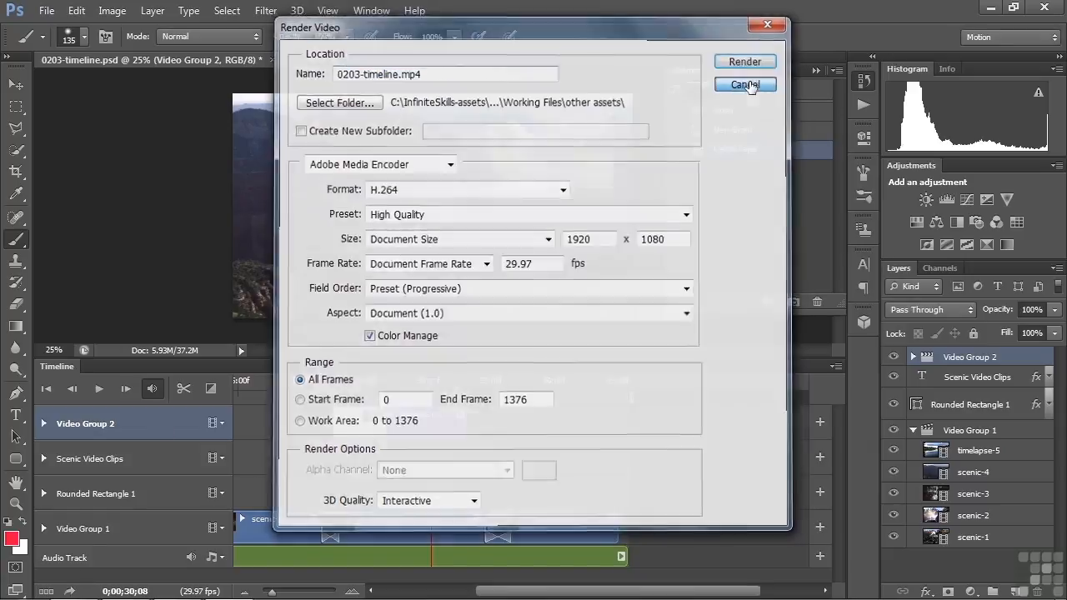
left_click(744, 84)
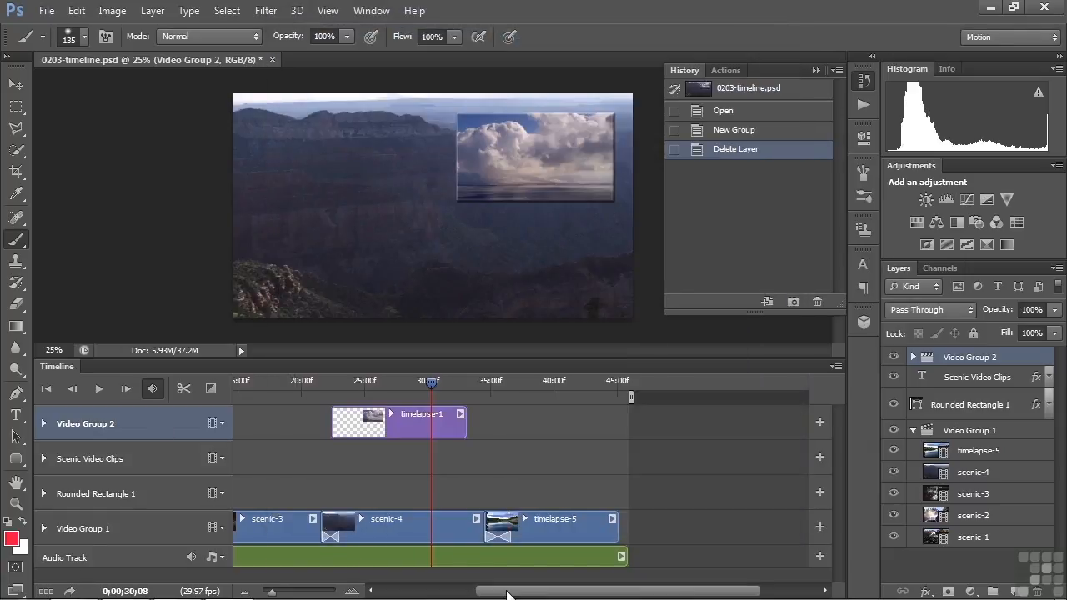